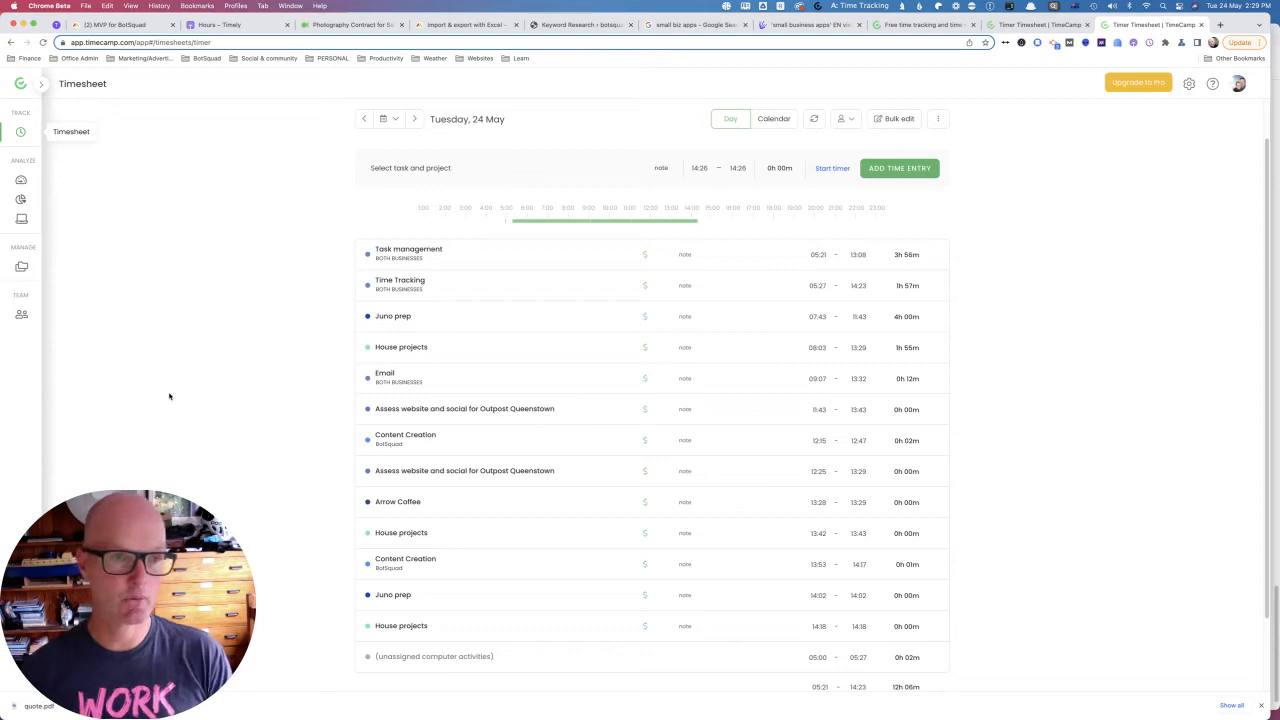
mouse_move(232, 312)
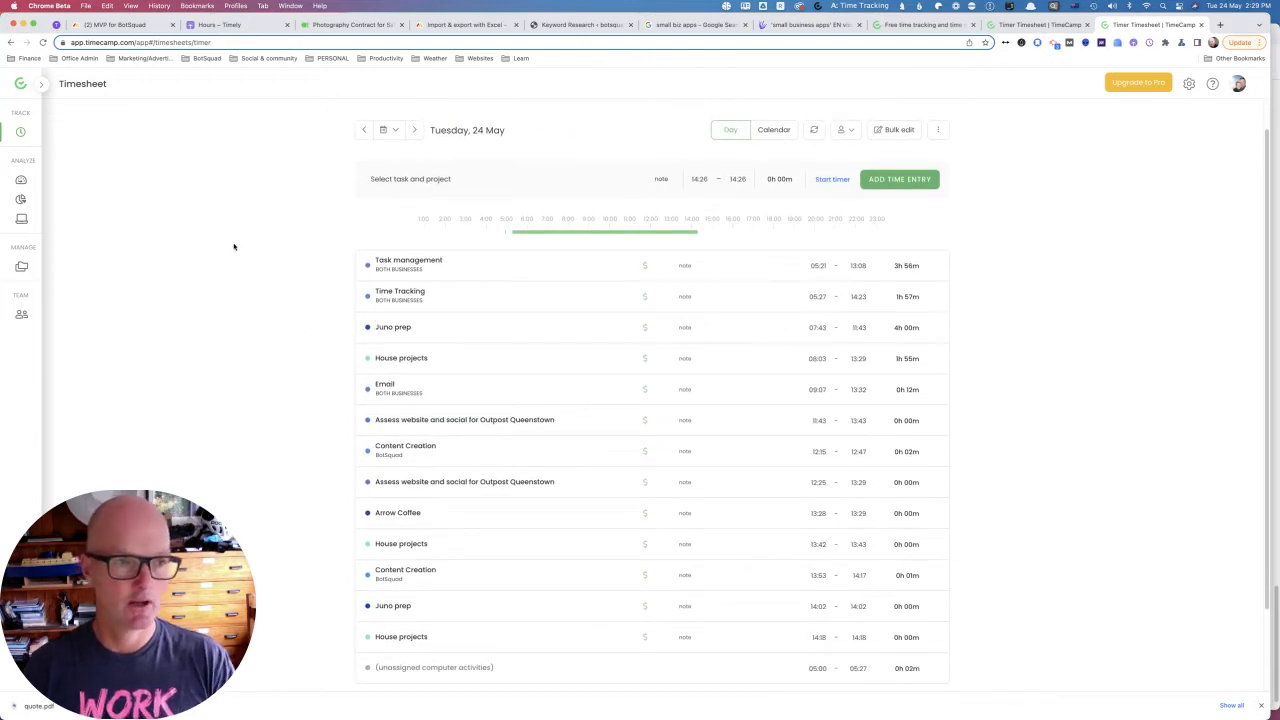
mouse_move(20, 132)
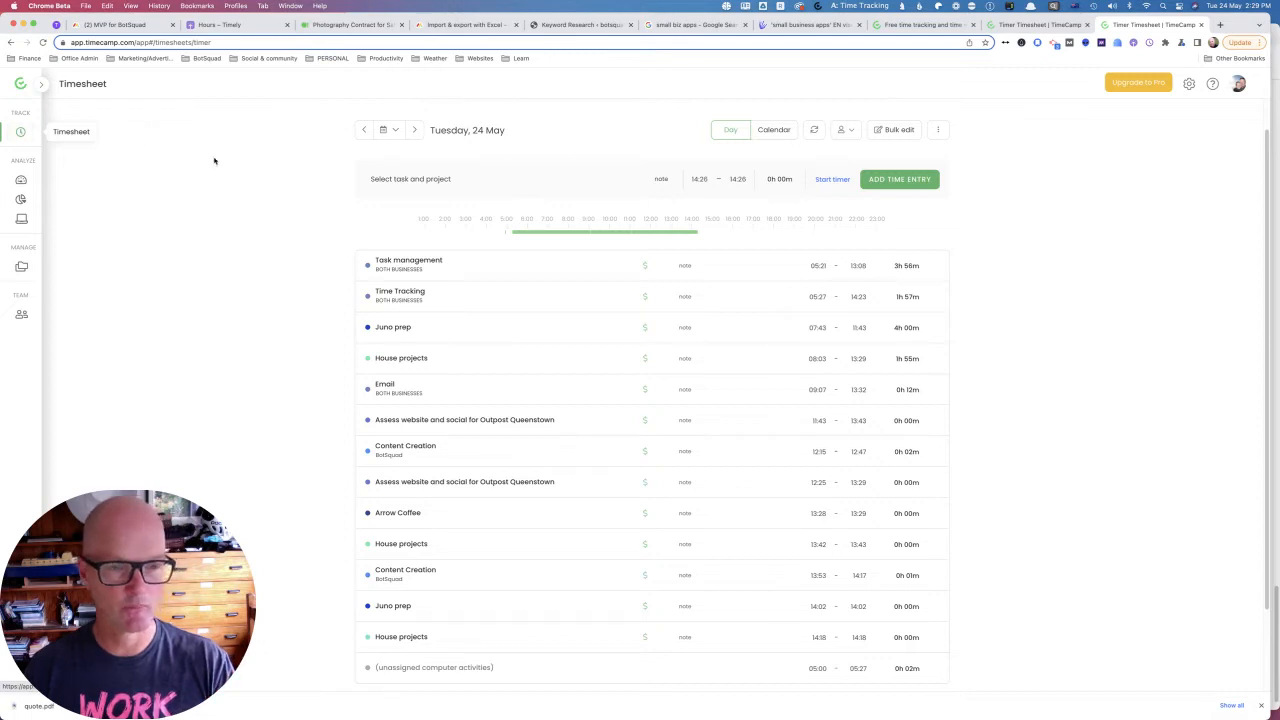
- Start a House projects timer on Tuesday's timesheet using timer mode
click(430, 180)
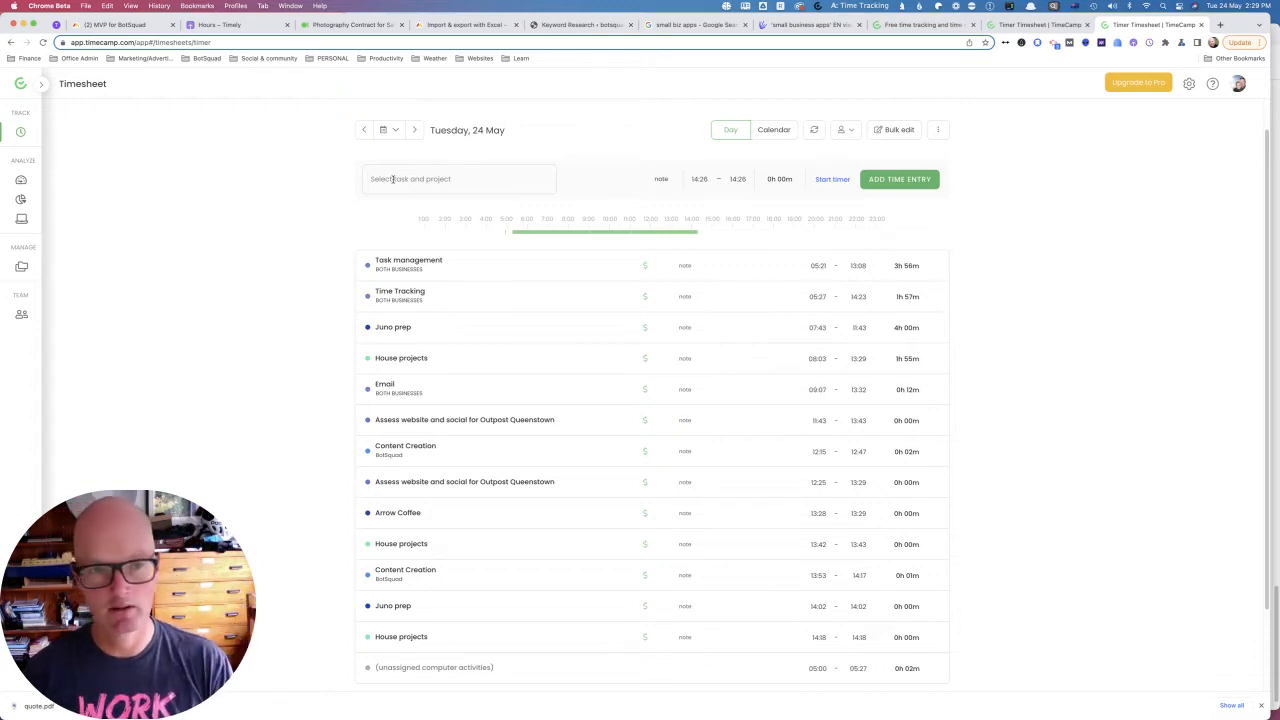
click(458, 180)
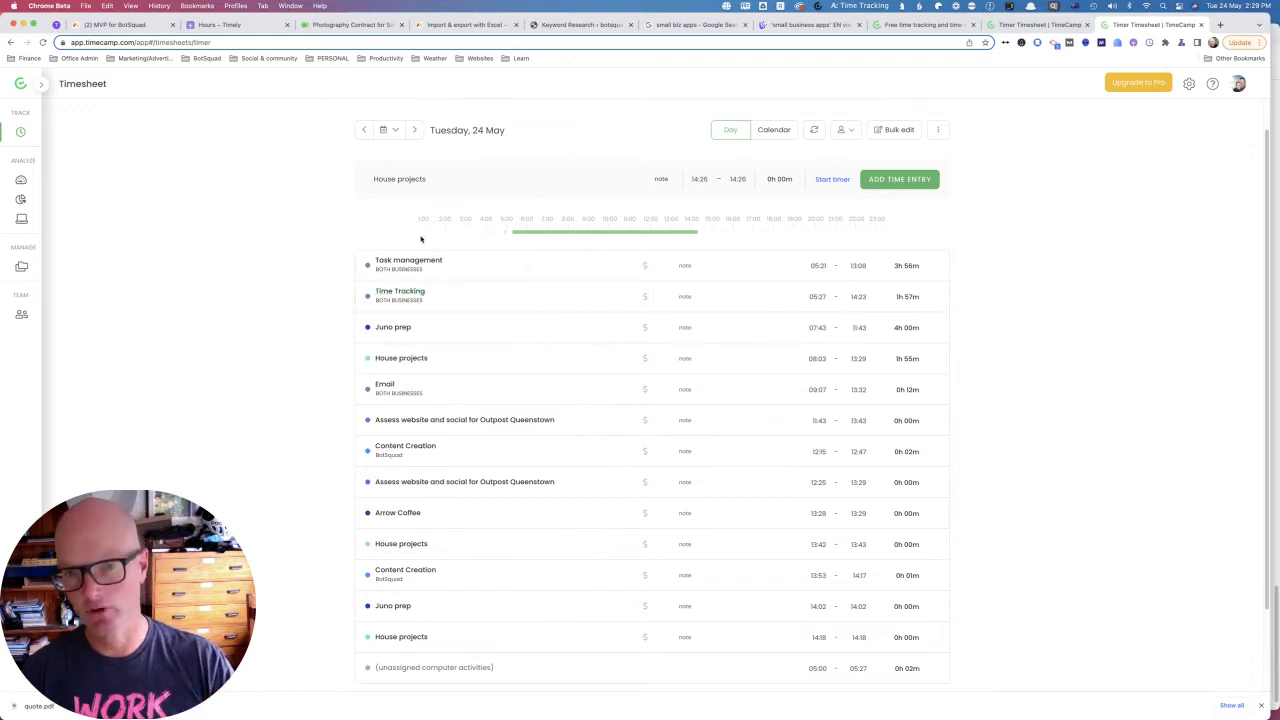
mouse_move(464, 192)
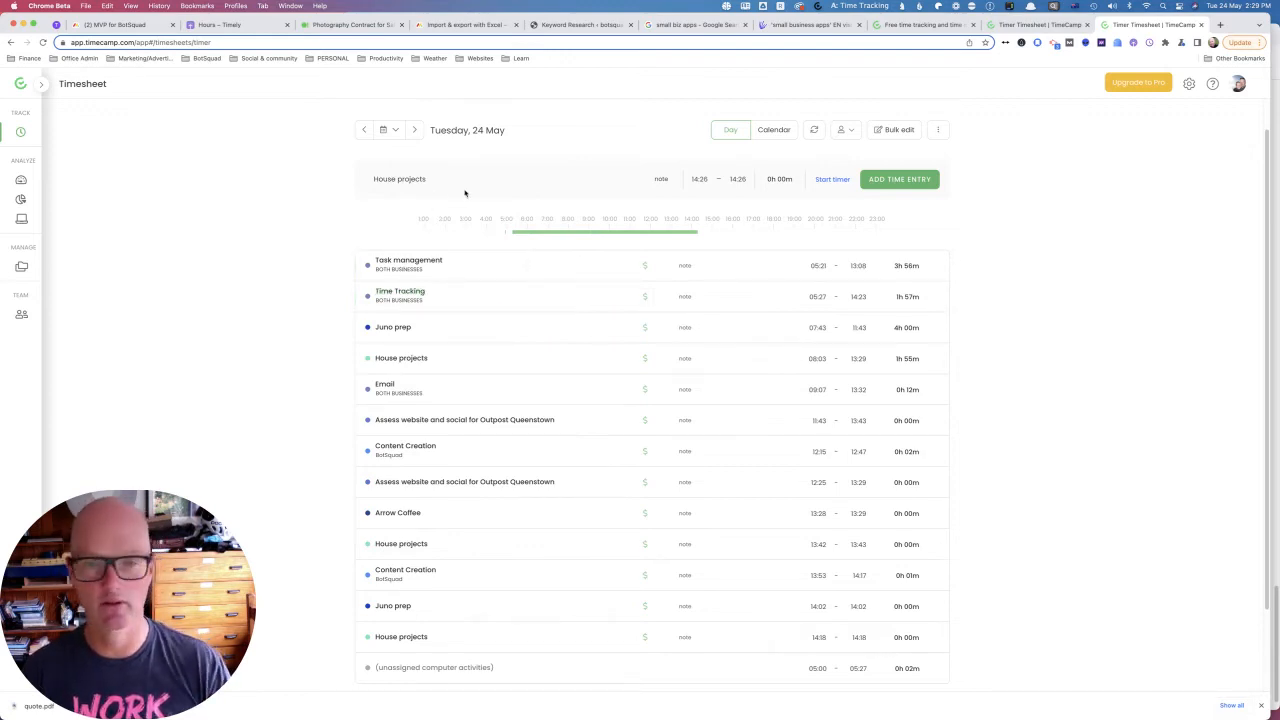
mouse_move(824, 200)
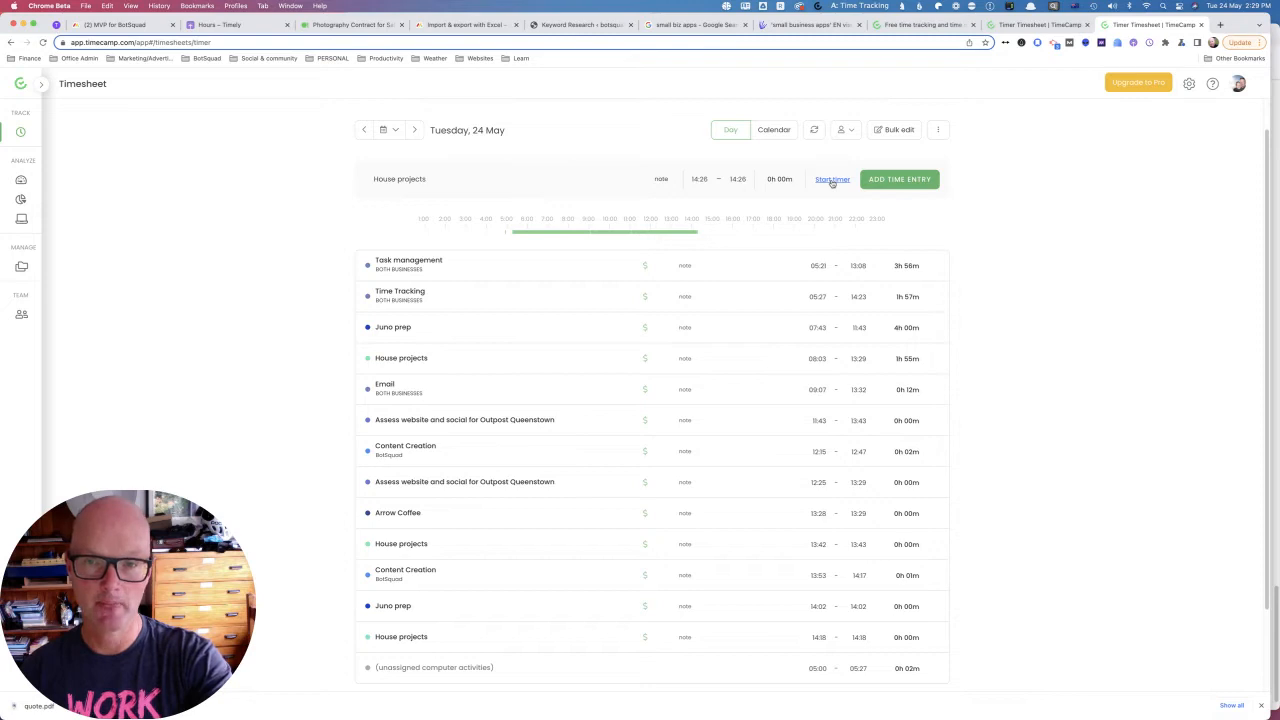
click(832, 180)
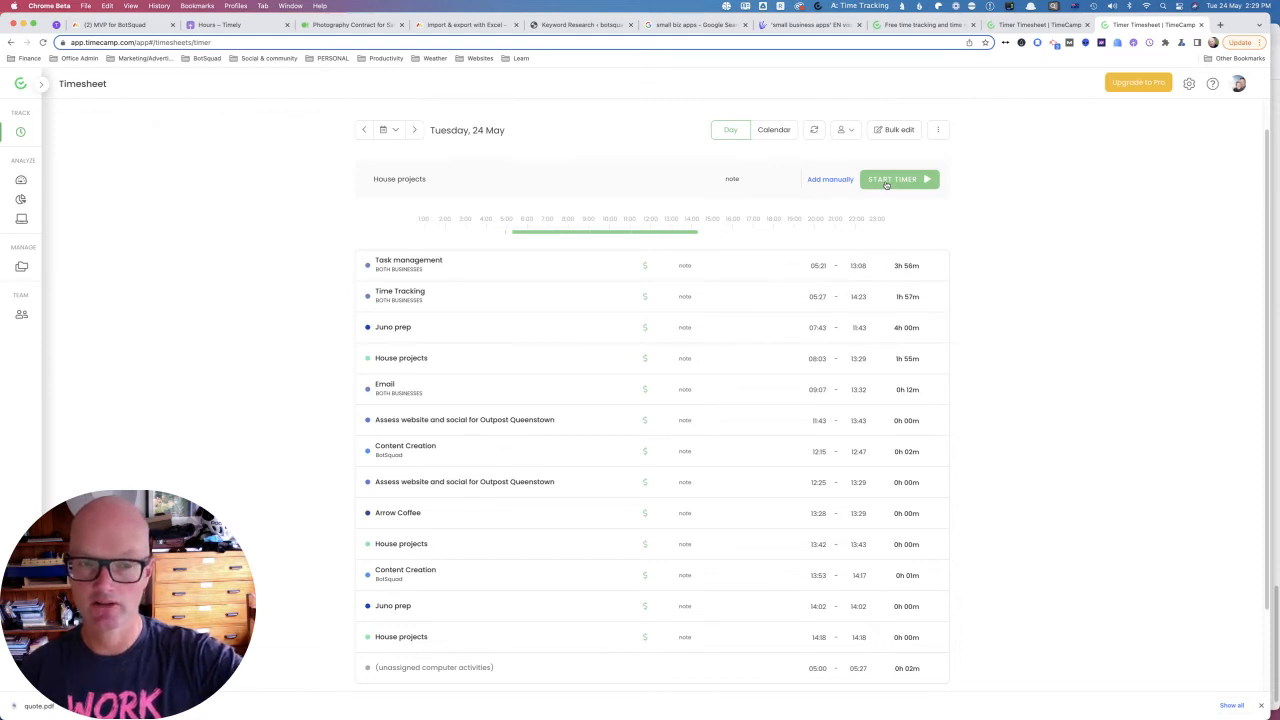
click(892, 180)
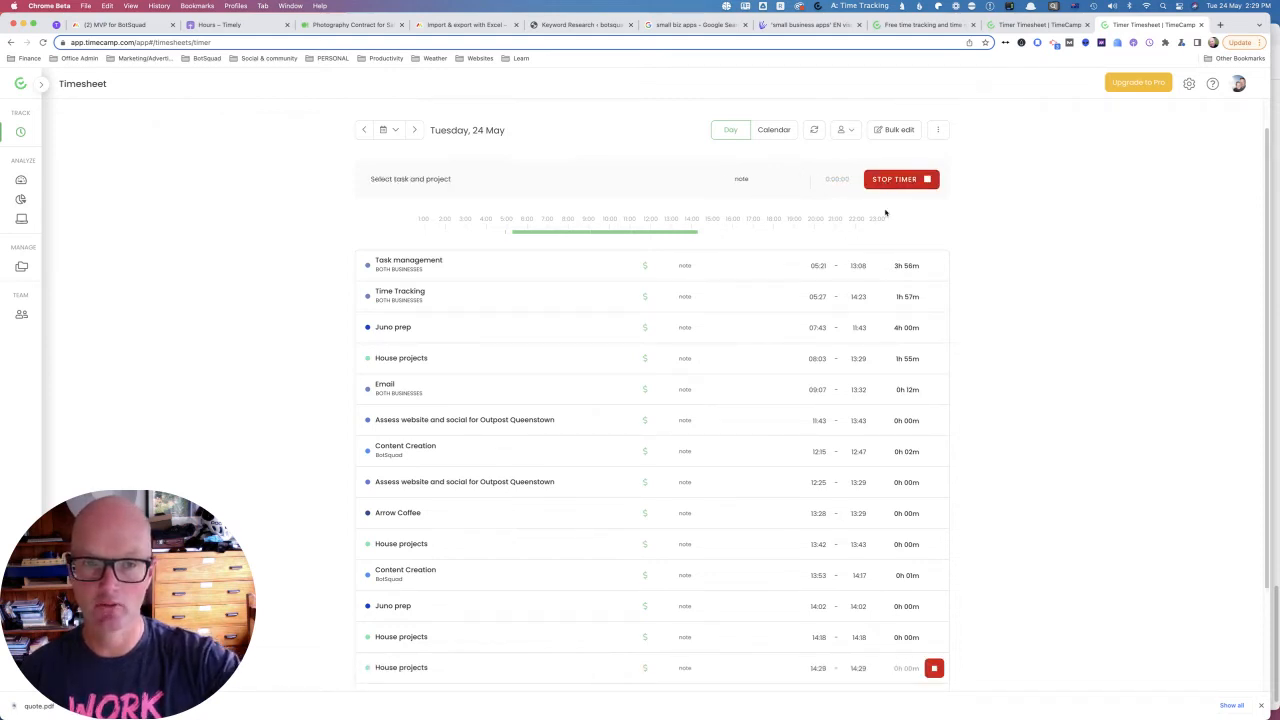
mouse_move(900, 344)
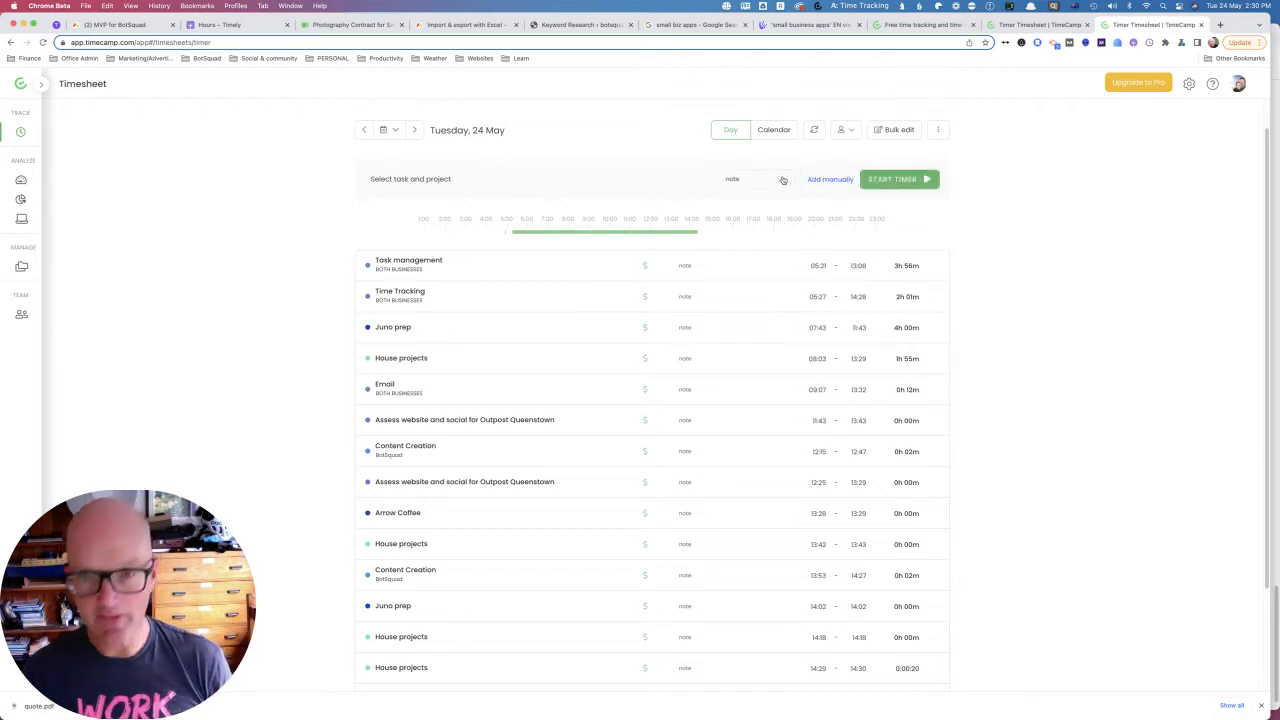
- Add a manual one-hour PERSONAL entry with start and end times, then begin editing its note
click(490, 180)
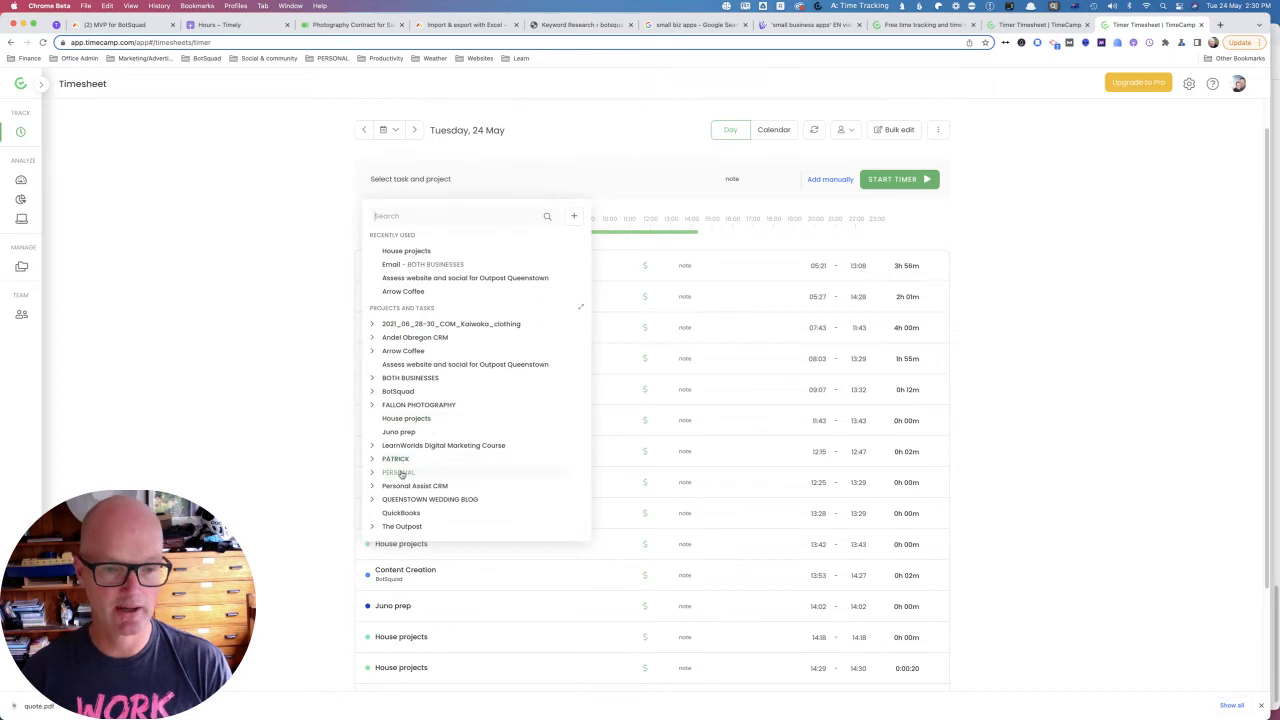
click(398, 472)
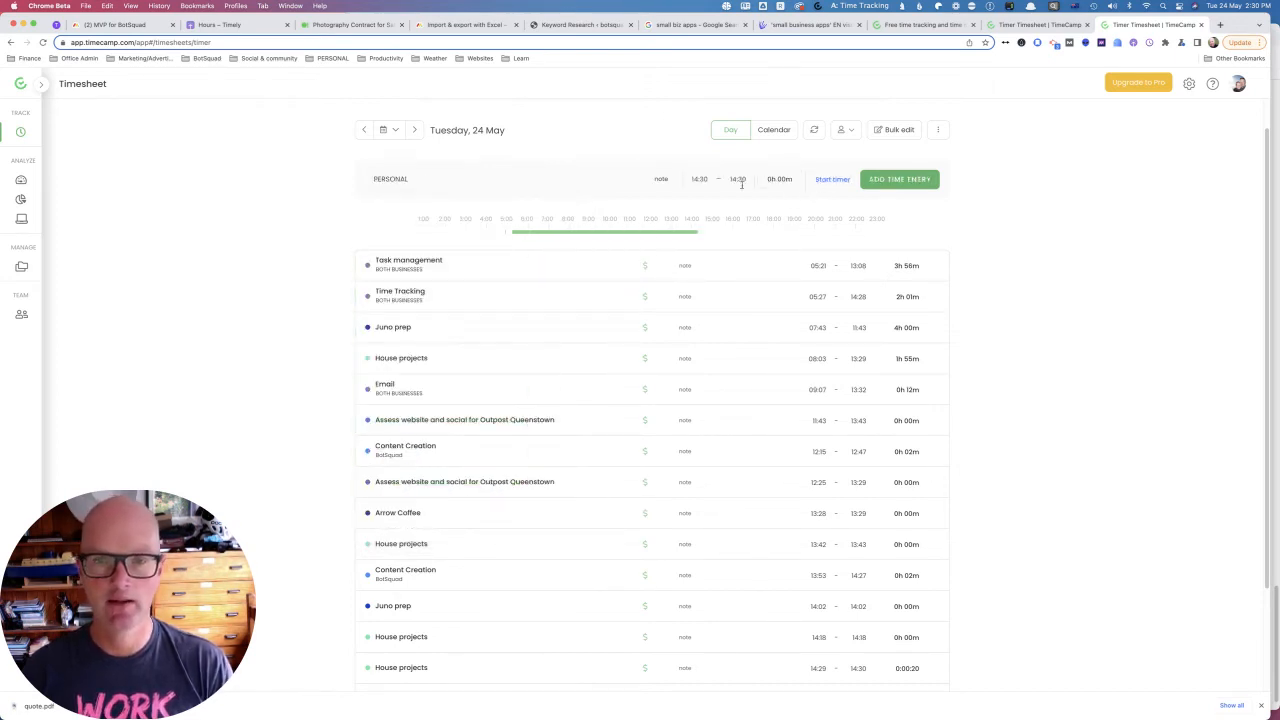
click(700, 180)
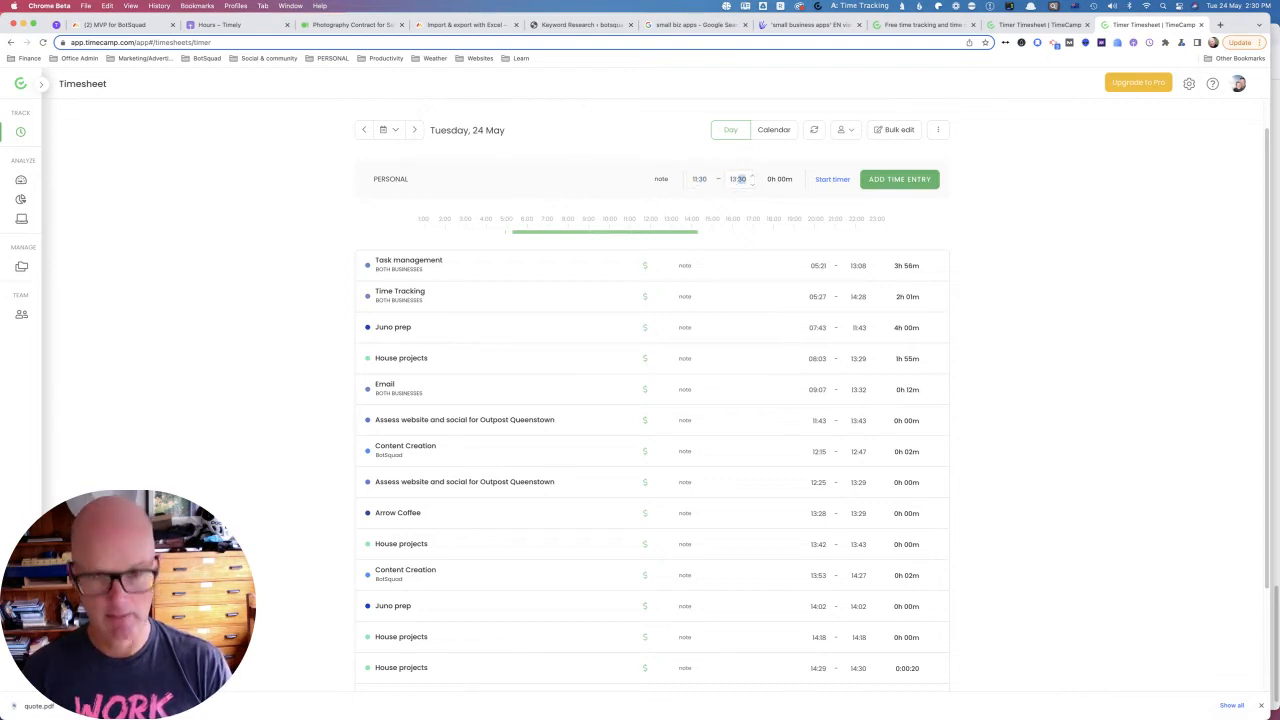
click(780, 180)
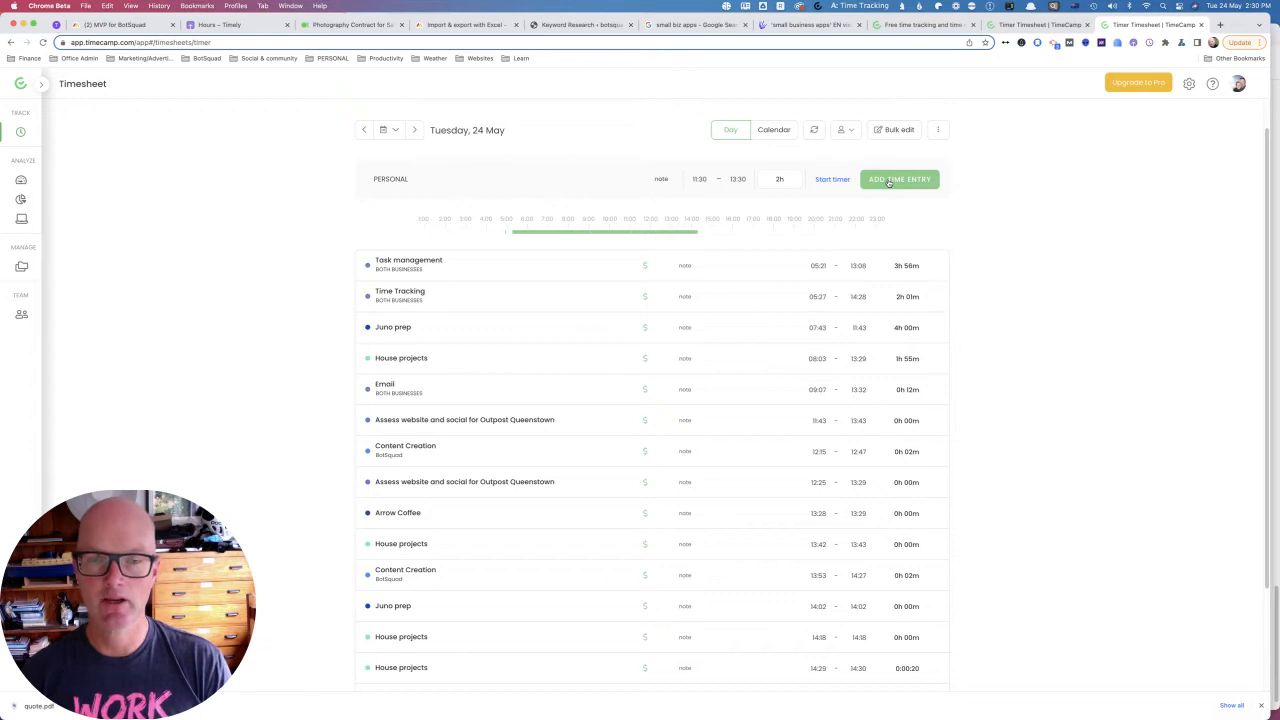
click(900, 180)
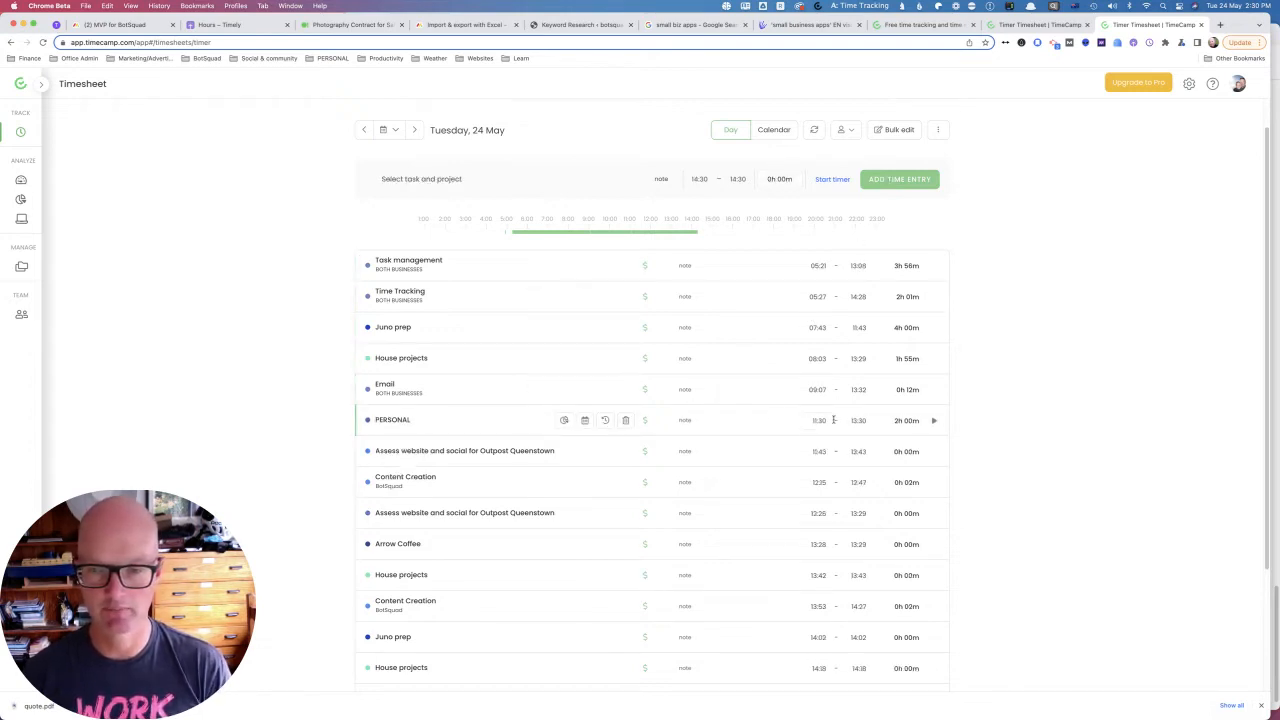
click(720, 420)
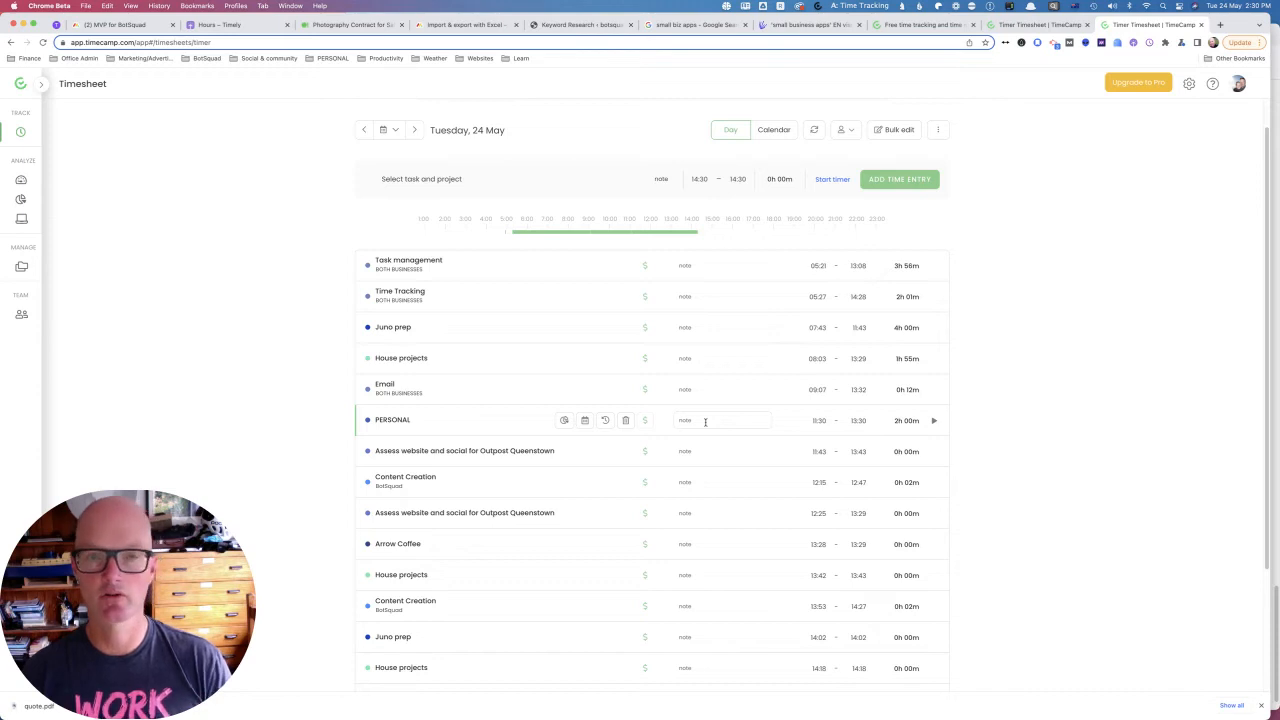
scroll(down, 3)
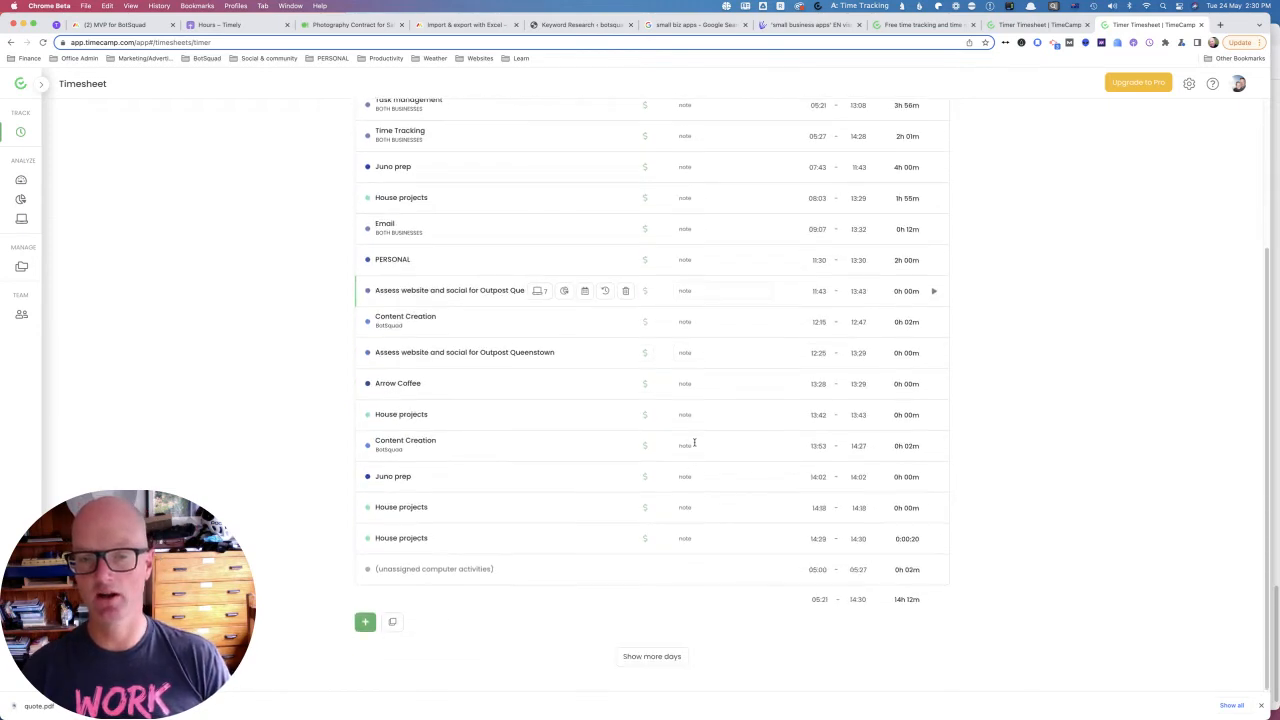
mouse_move(646, 446)
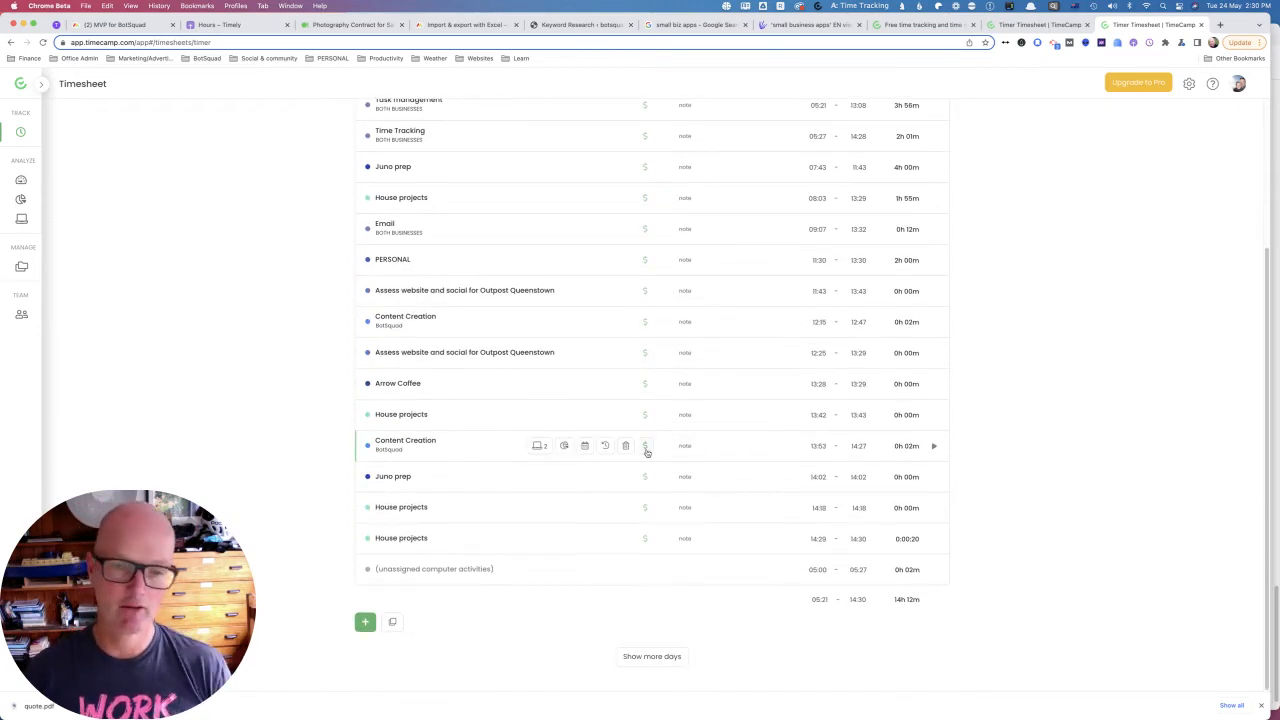
mouse_move(608, 568)
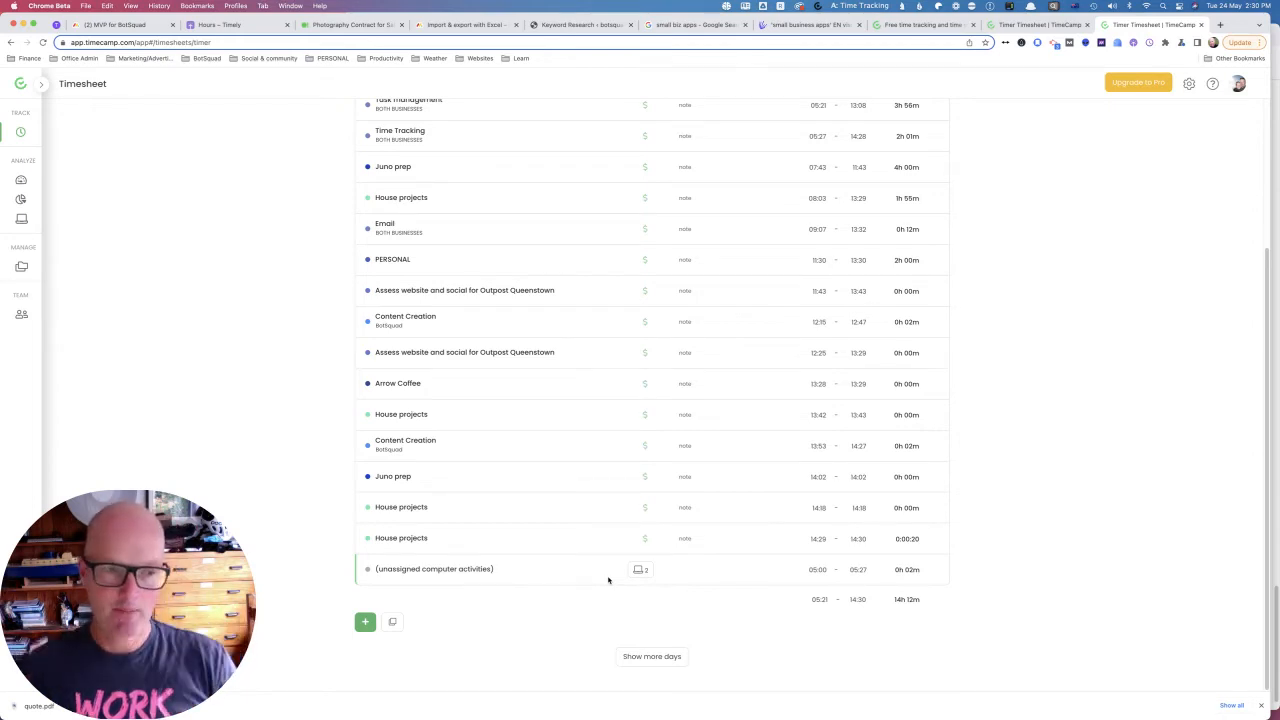
mouse_move(84, 324)
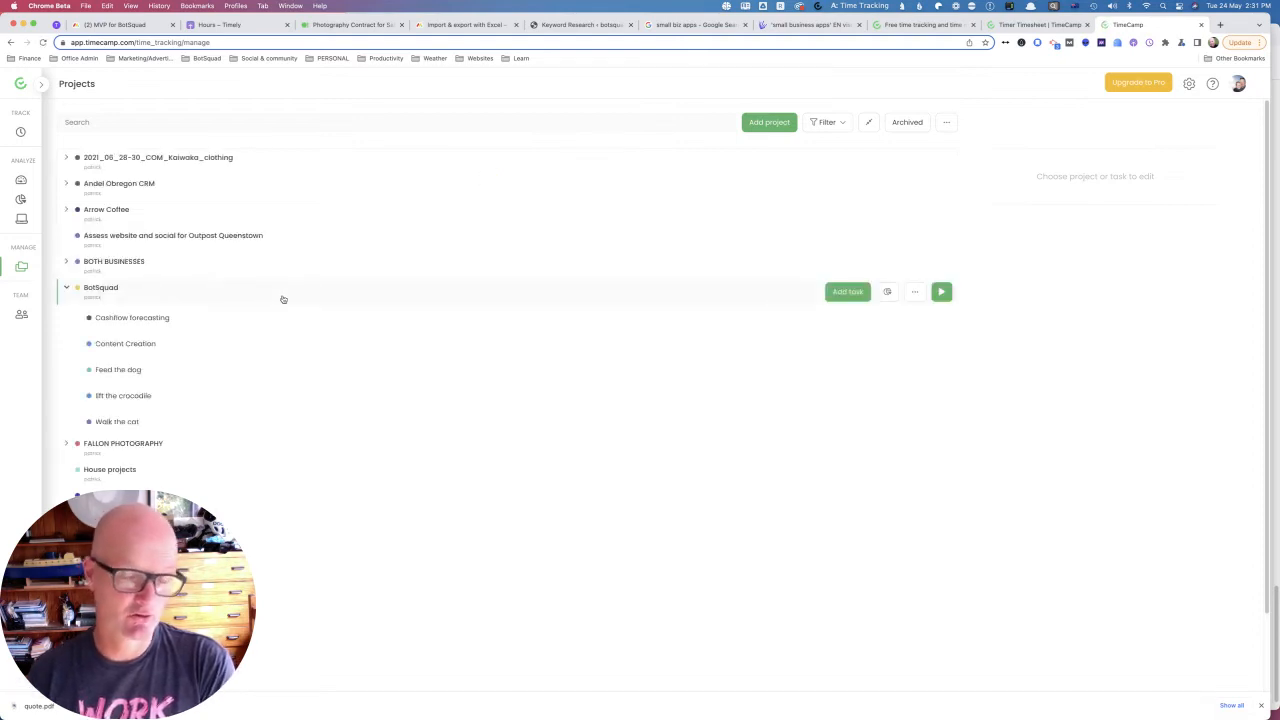
mouse_move(212, 316)
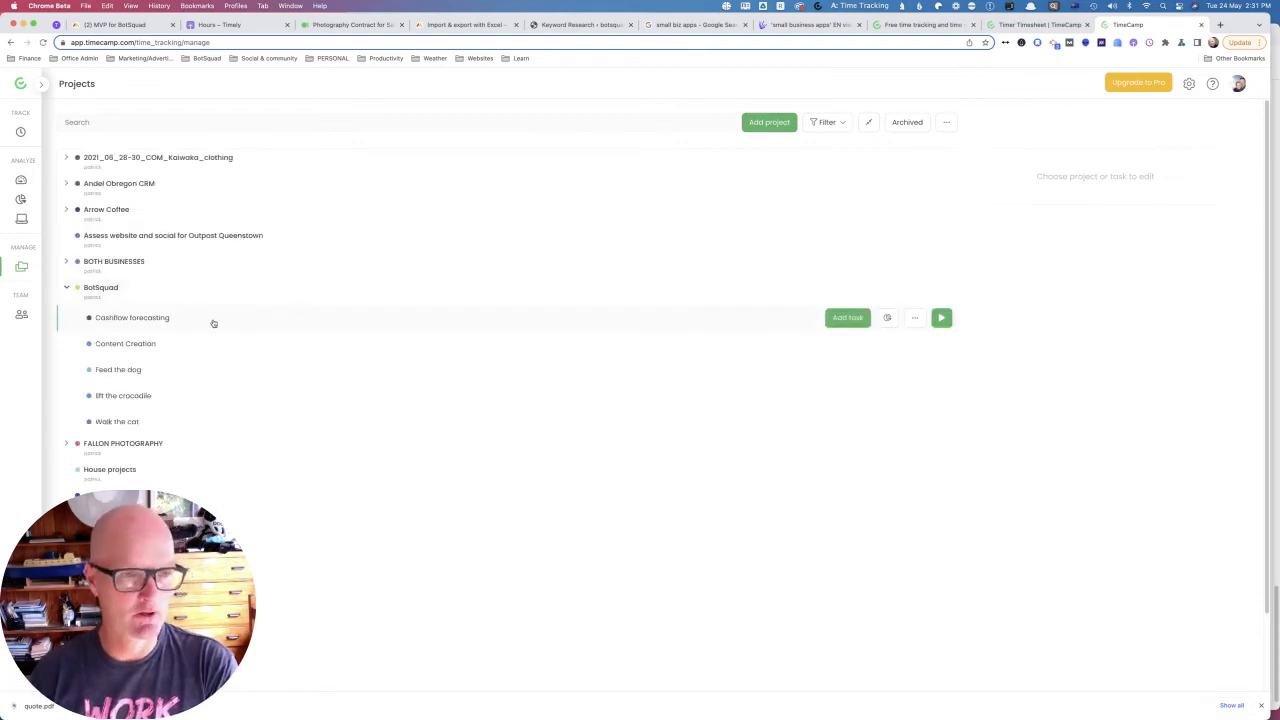
- Create an 'eat food' task with keyword 'food' under Bellisquad and reopen it for editing
click(132, 316)
text(eat food)
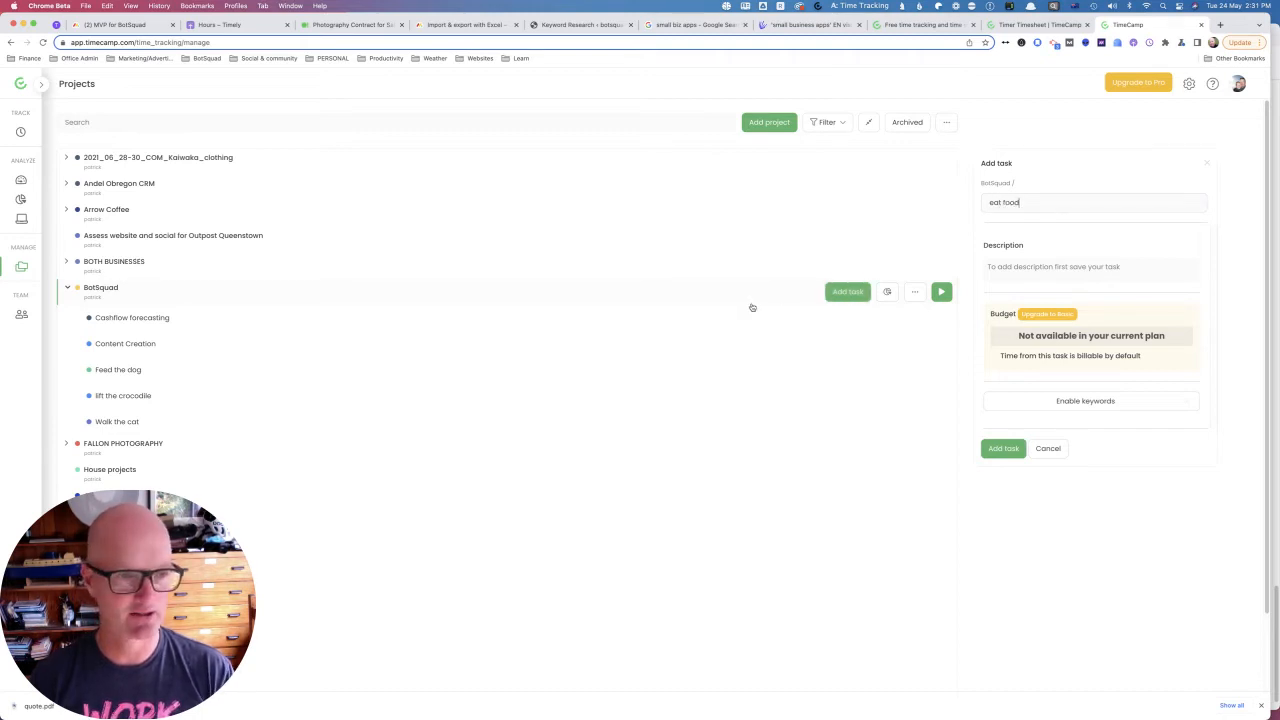
mouse_move(492, 284)
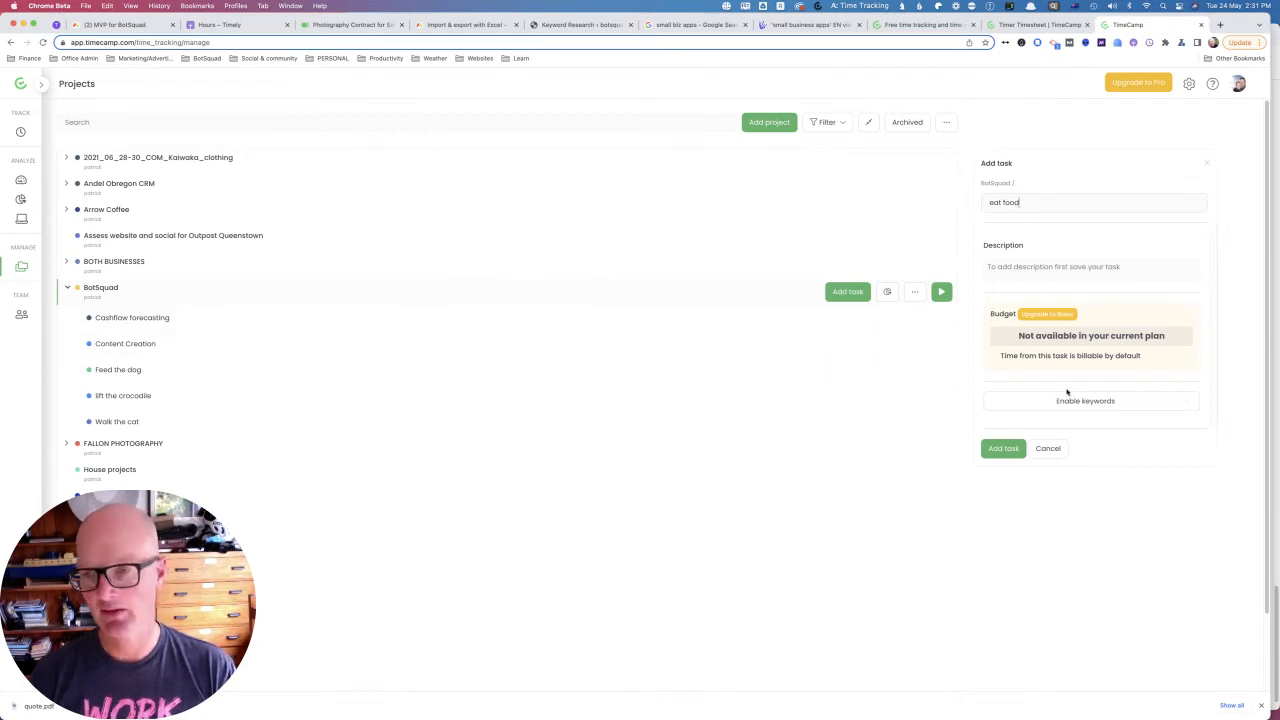
click(1084, 400)
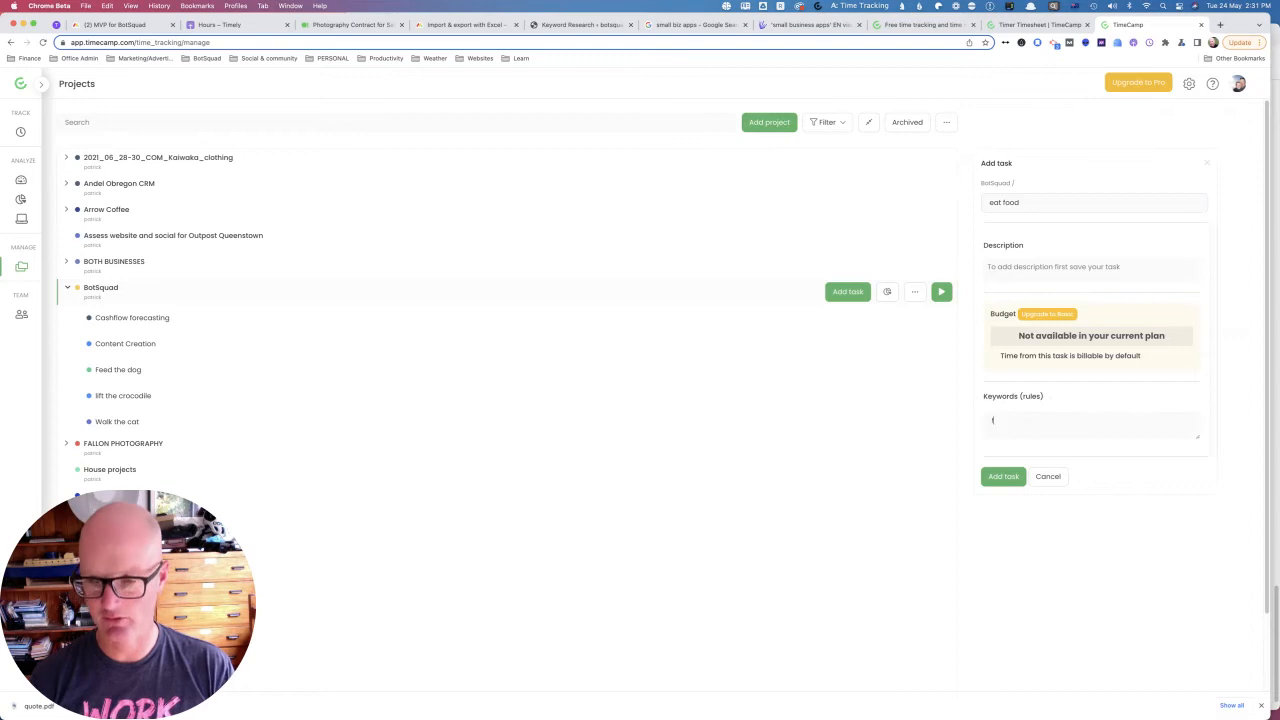
text(food)
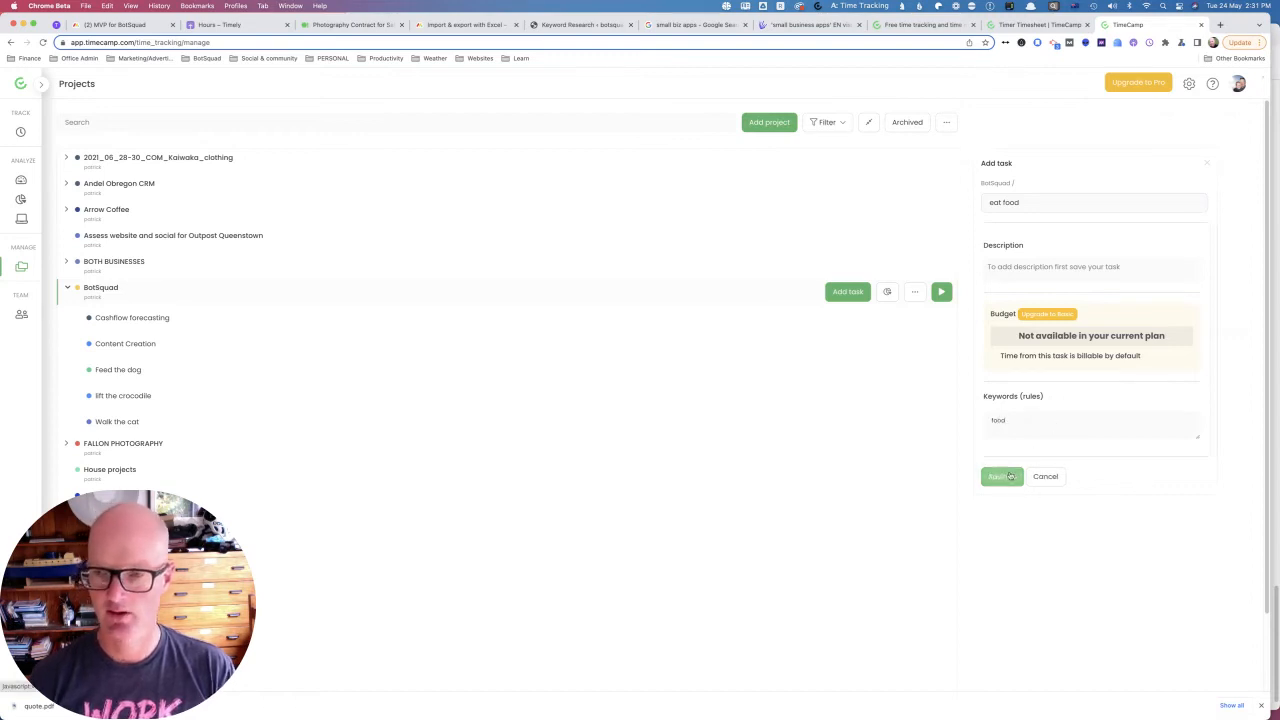
click(1000, 476)
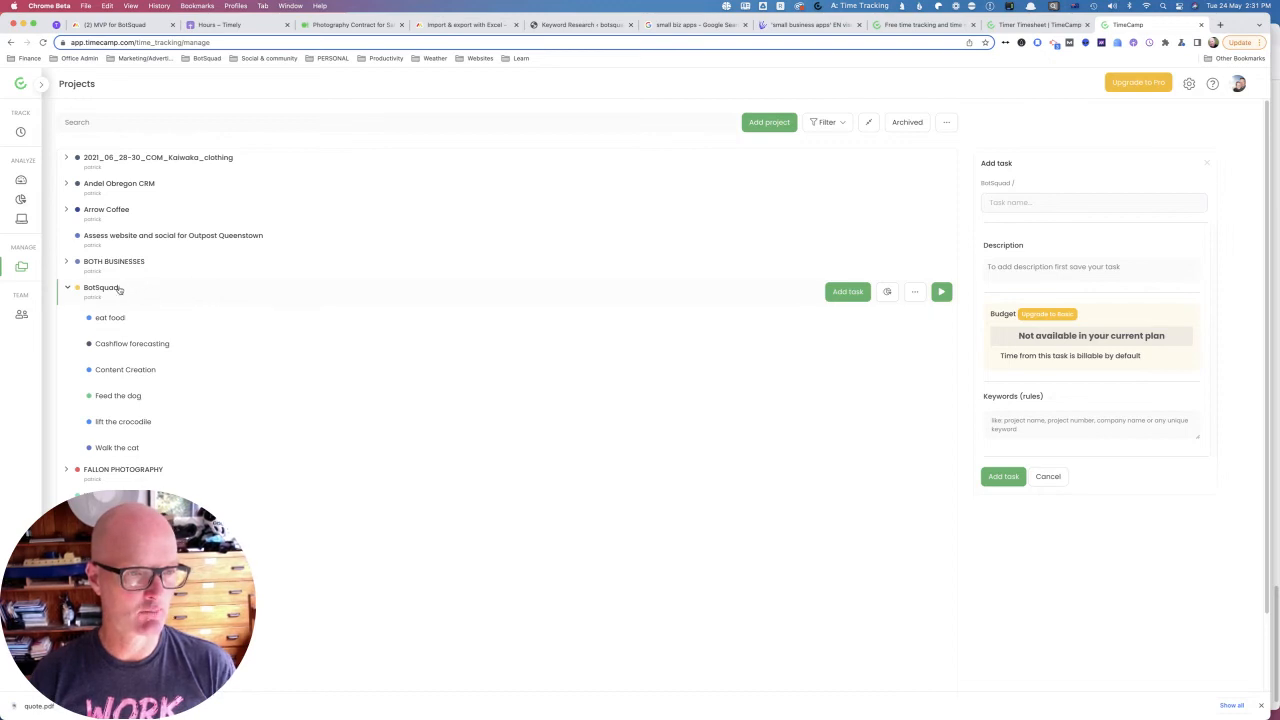
click(110, 316)
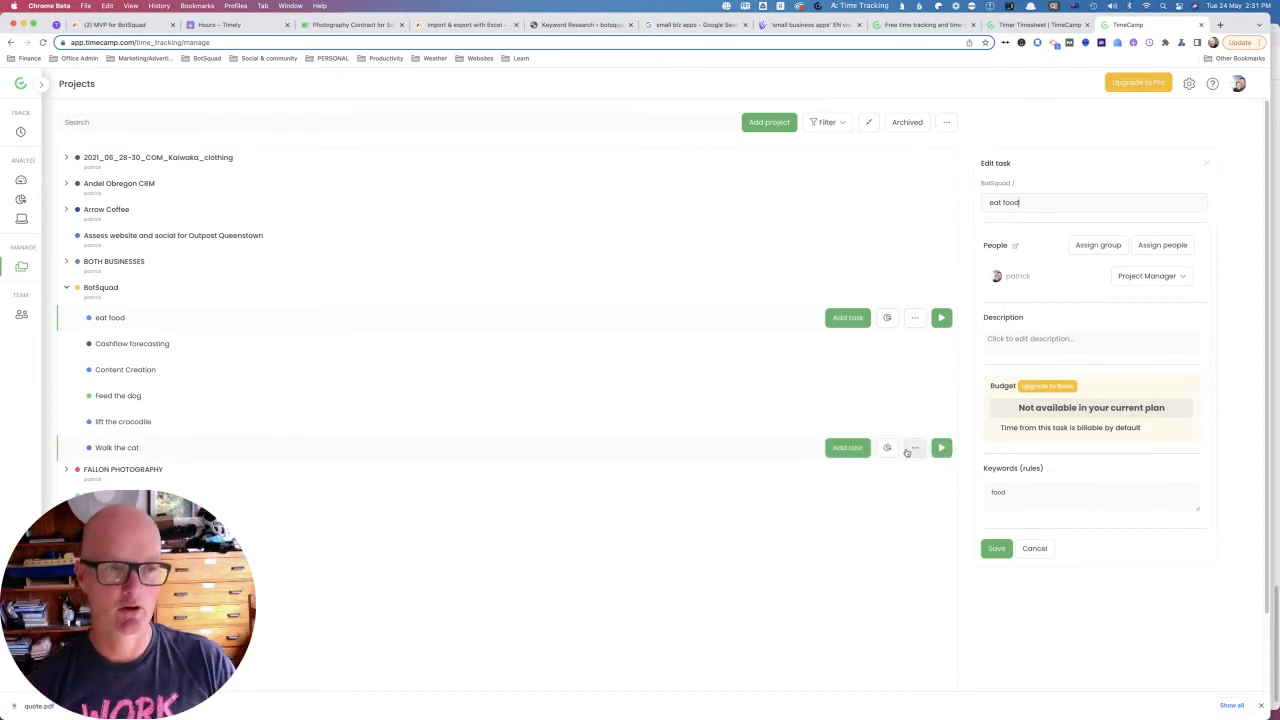
mouse_move(886, 448)
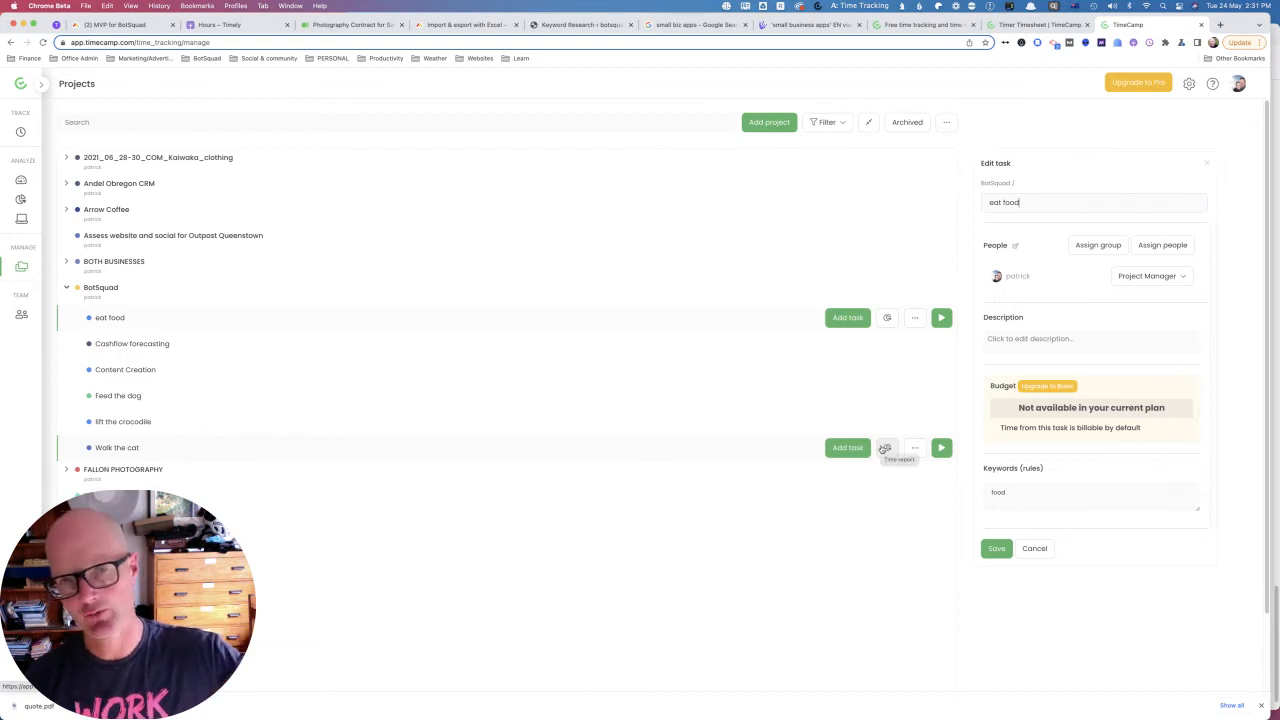
mouse_move(592, 420)
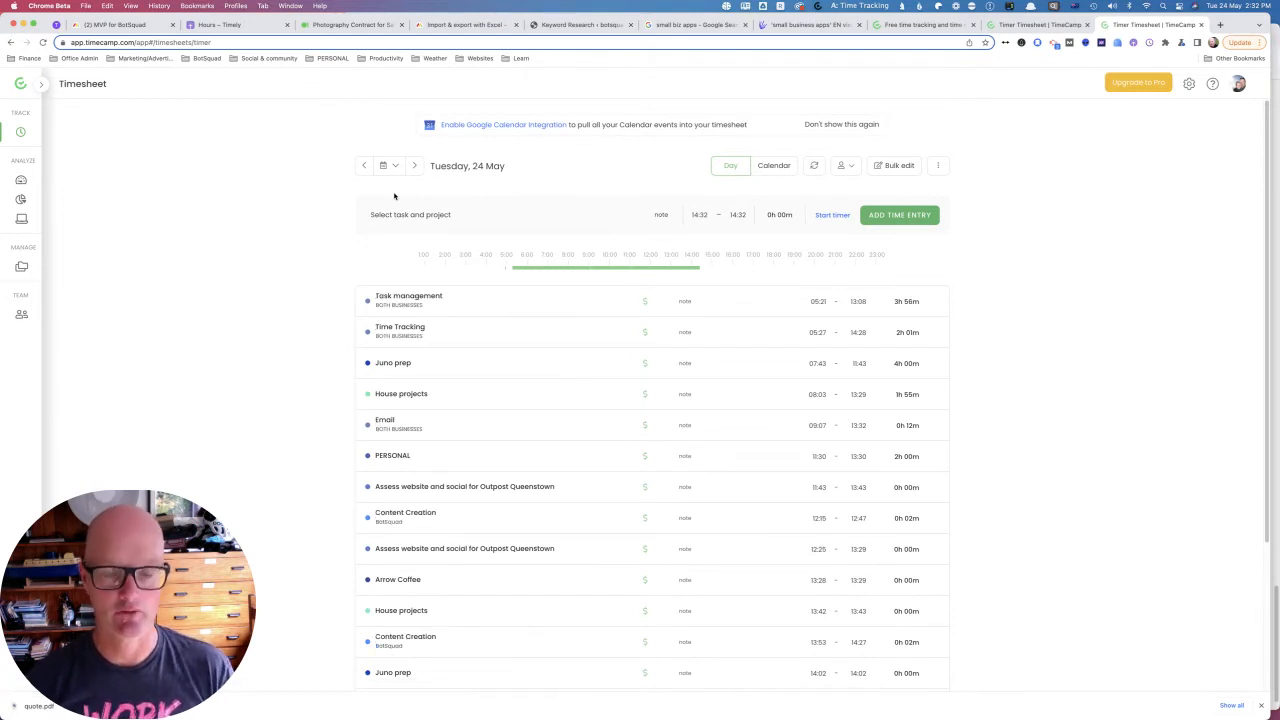
- Scroll through Tuesday 24 May's entries down to unassigned computer activities and back
scroll(down, 3)
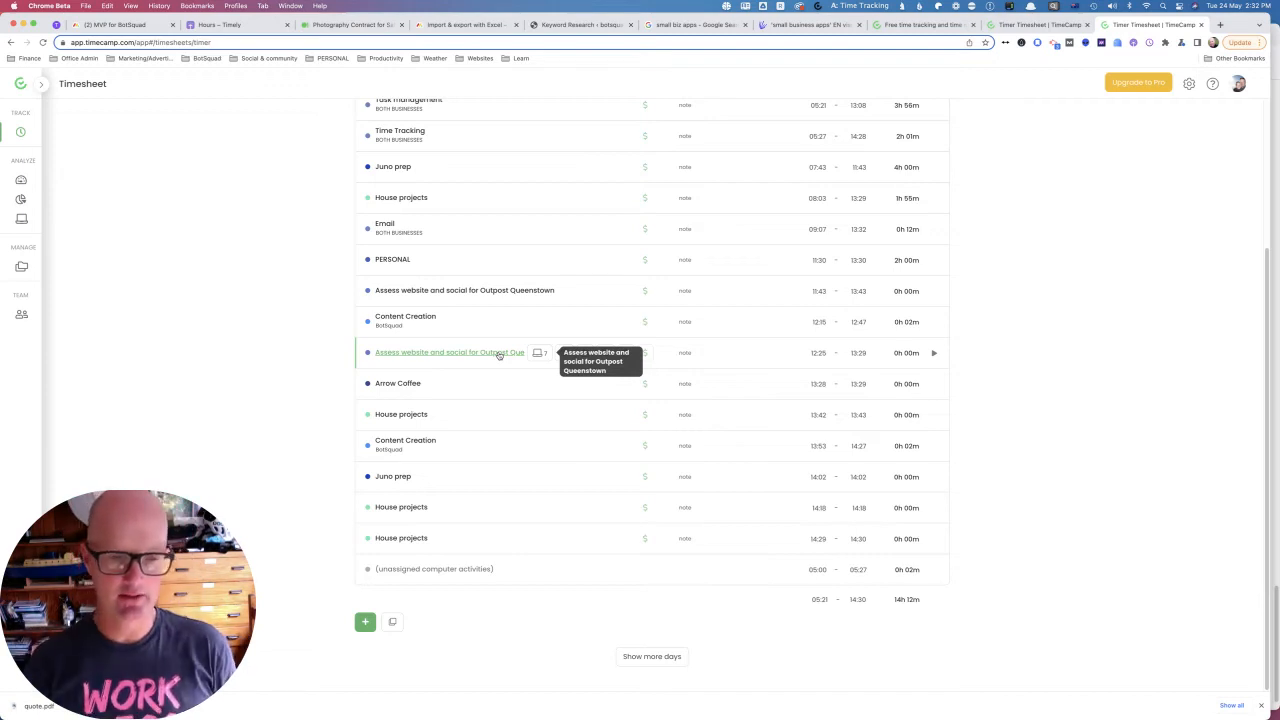
mouse_move(444, 572)
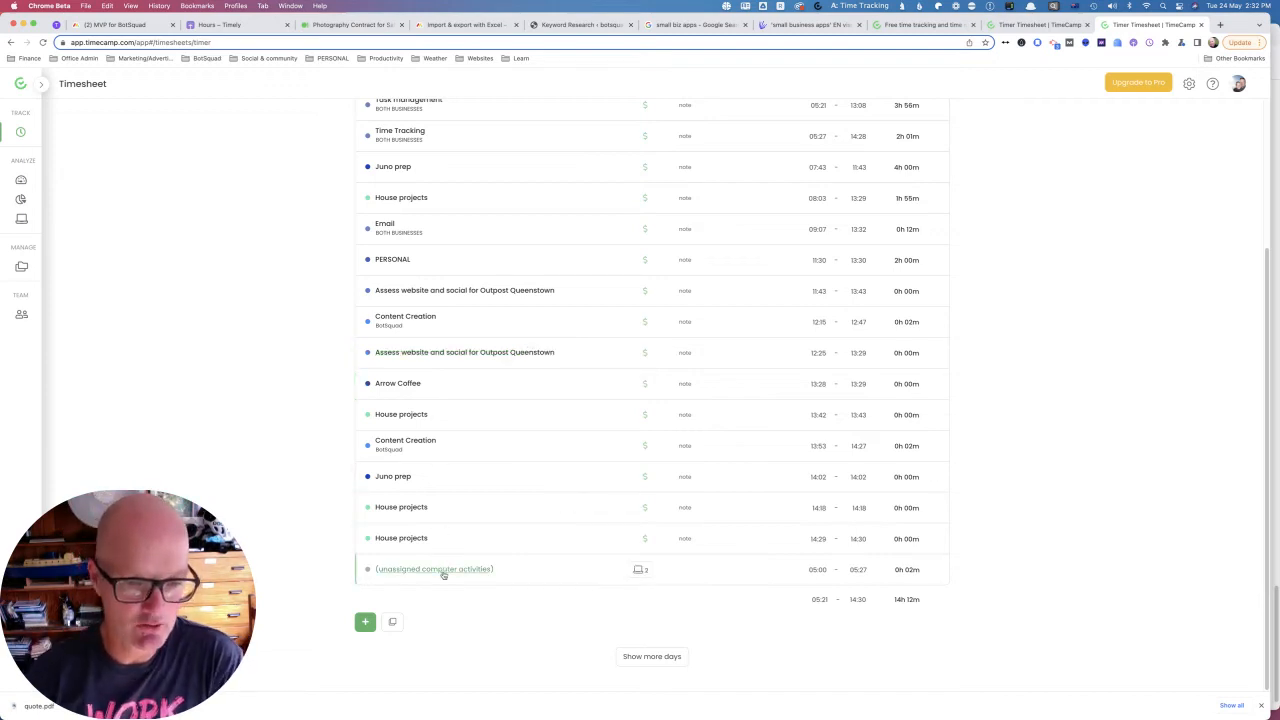
mouse_move(434, 568)
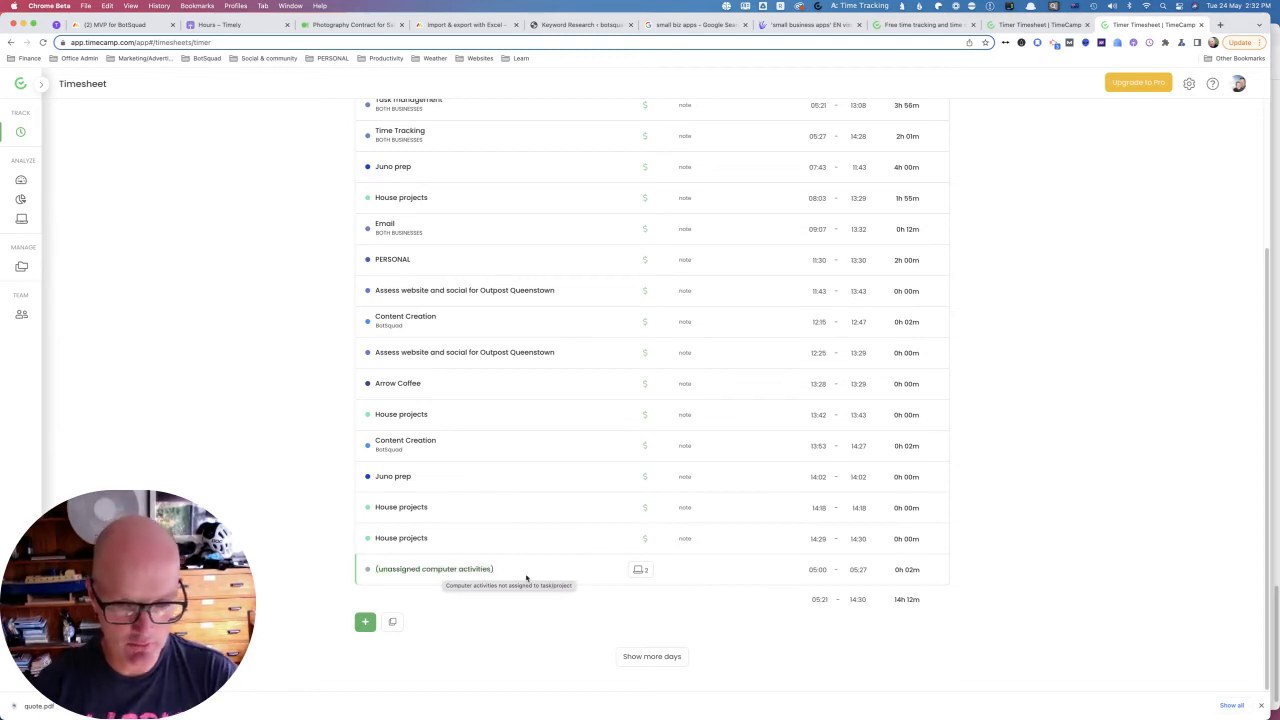
mouse_move(640, 570)
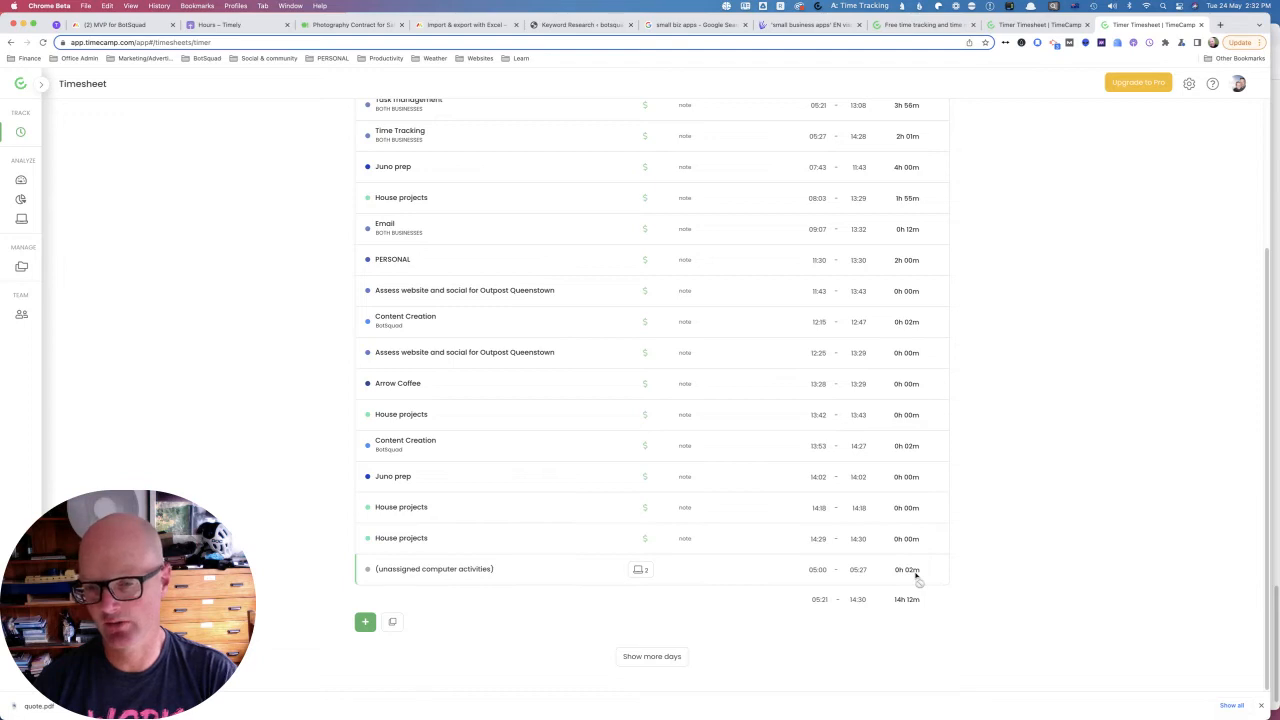
mouse_move(552, 570)
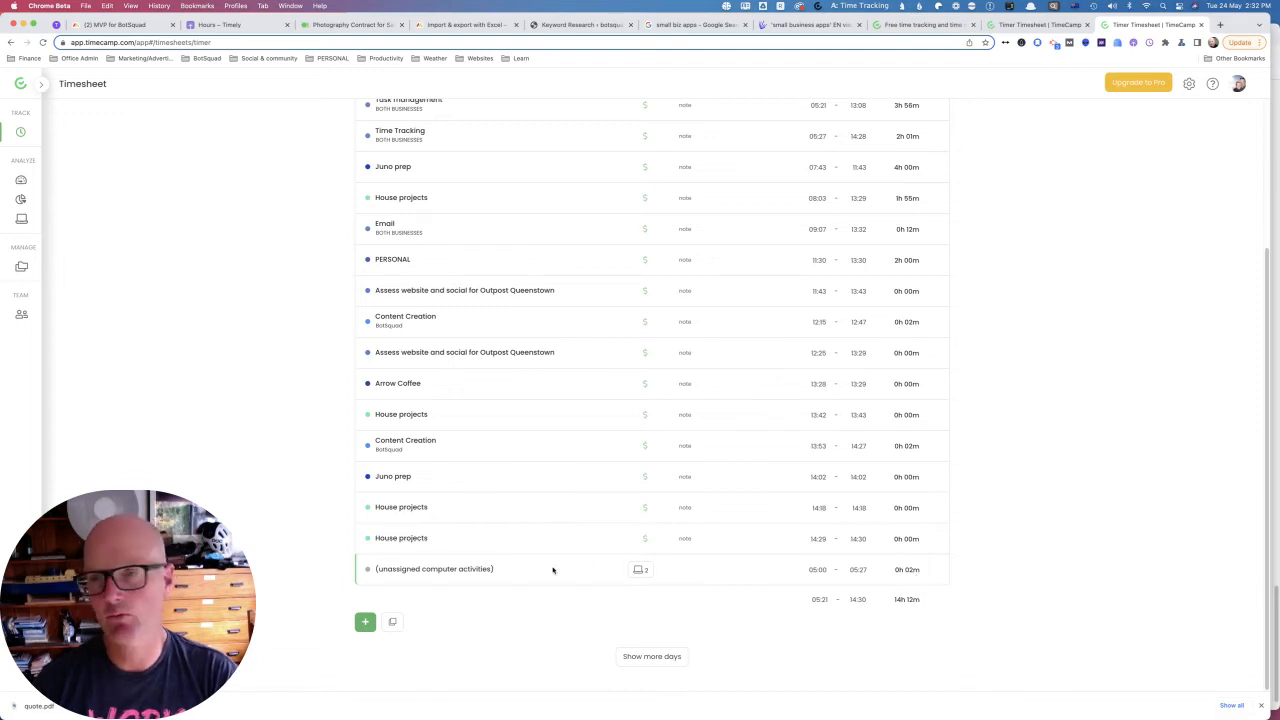
scroll(up, 3)
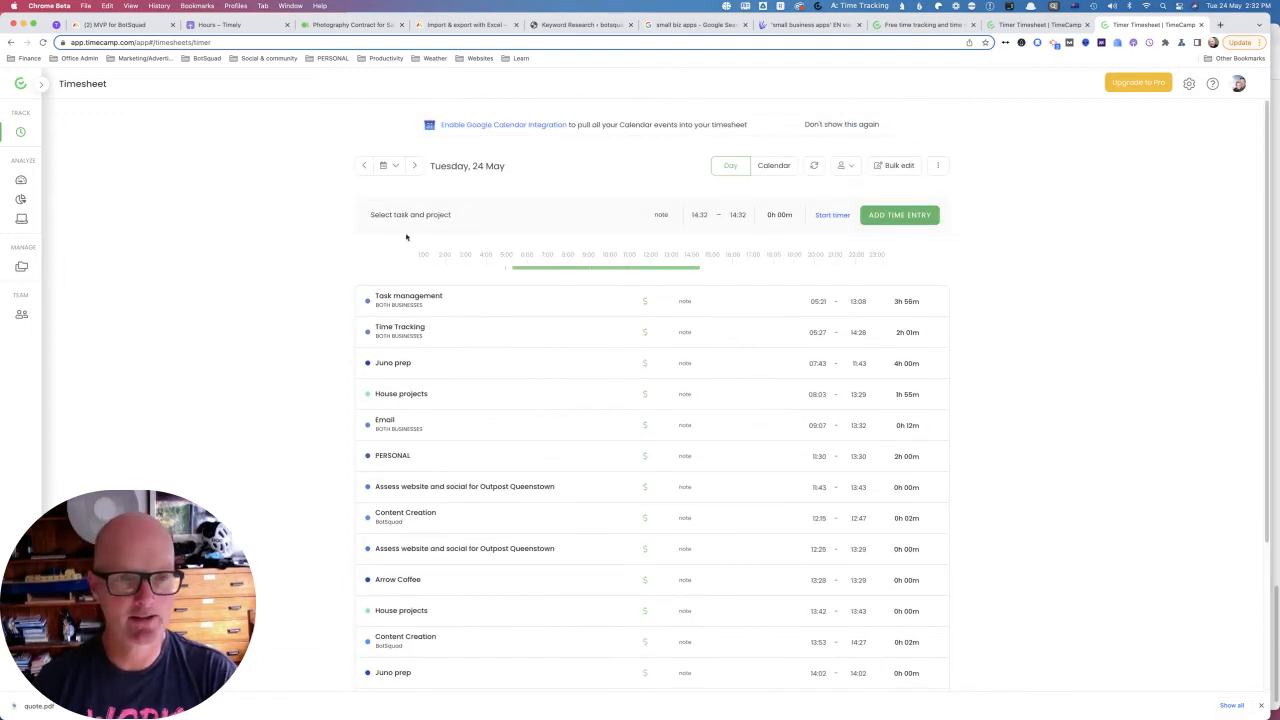
- Go back to Monday 23 May and expand its unassigned computer activities list
click(364, 164)
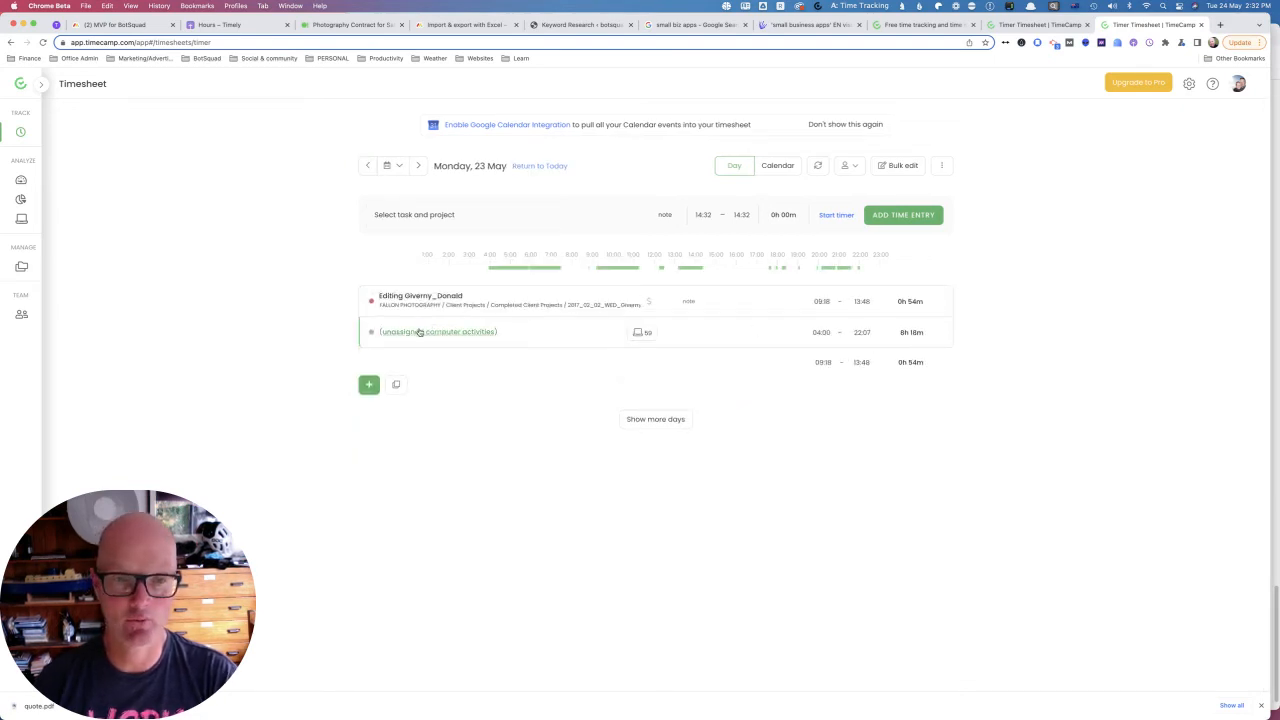
click(438, 332)
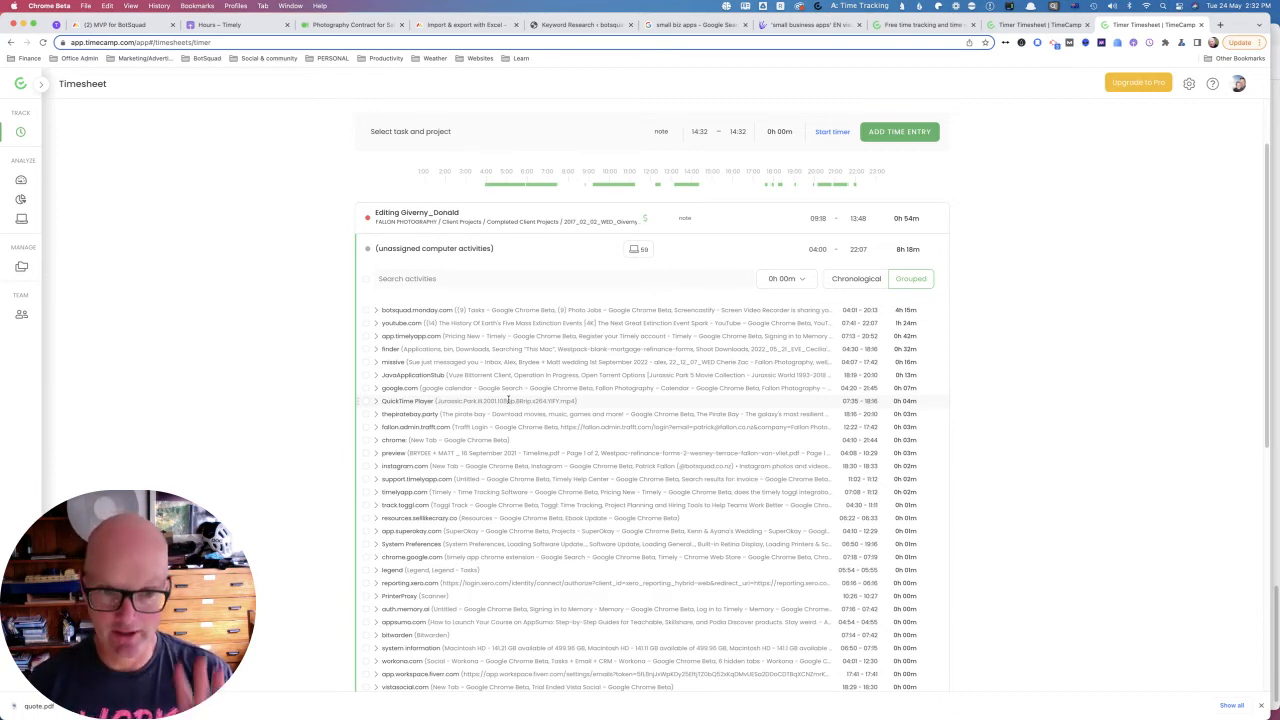
scroll(up, 3)
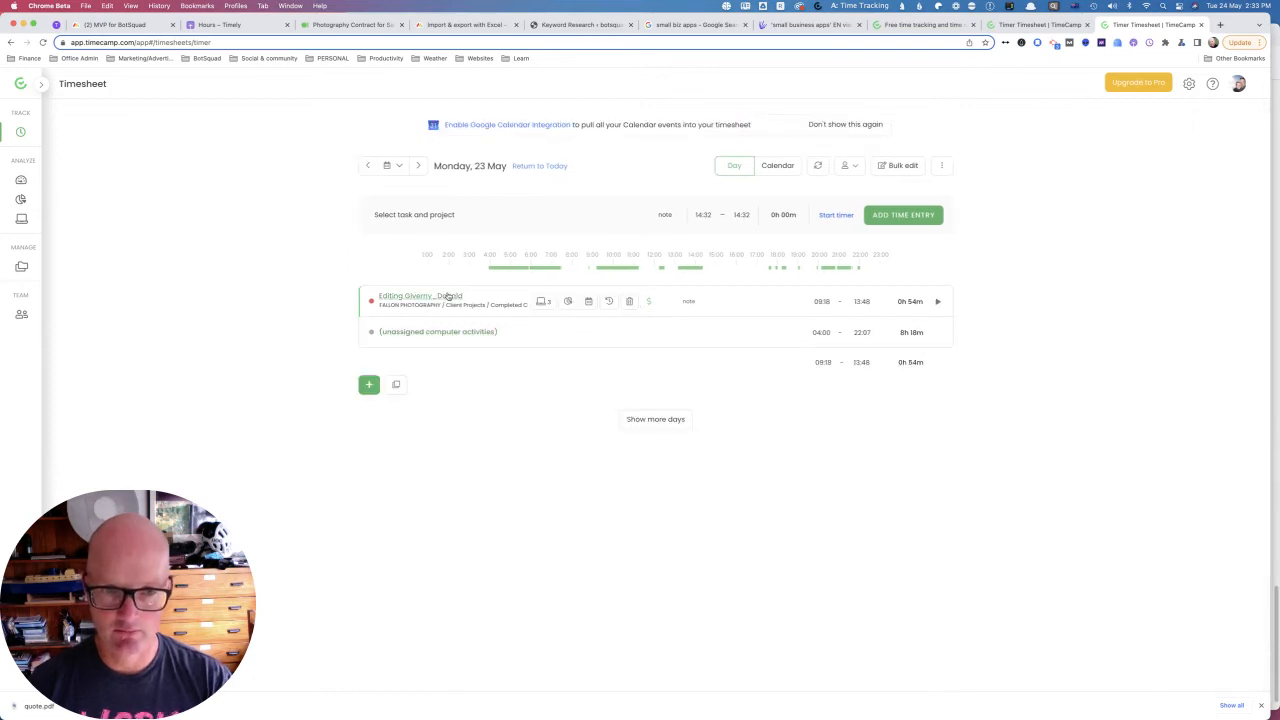
mouse_move(458, 394)
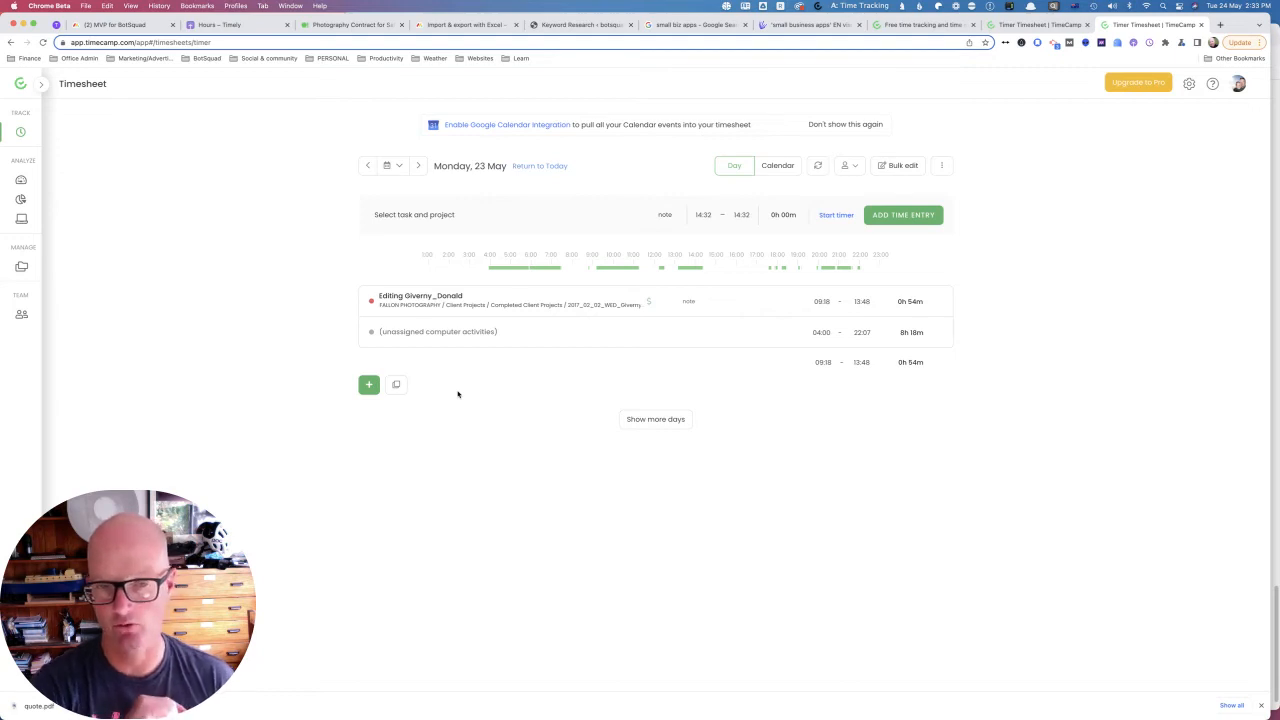
click(436, 332)
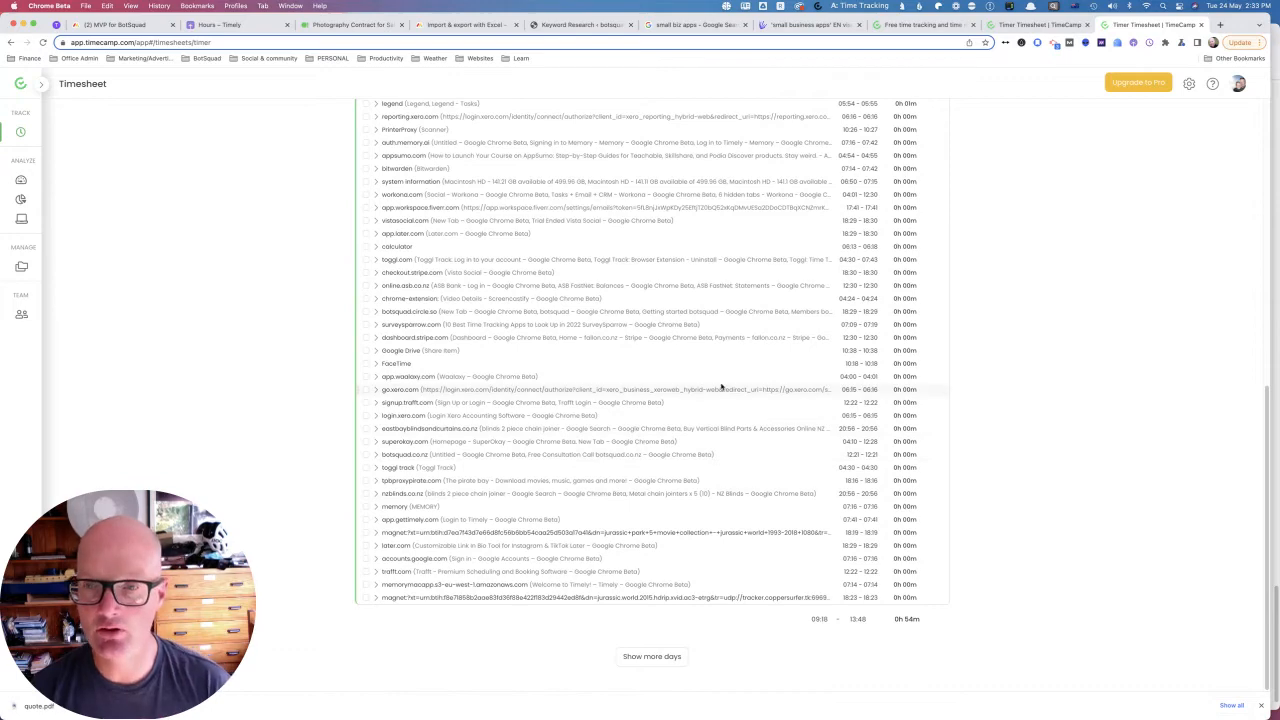
- Condense Monday's unassigned activities into a shorter grouped list via the header filter
scroll(up, 3)
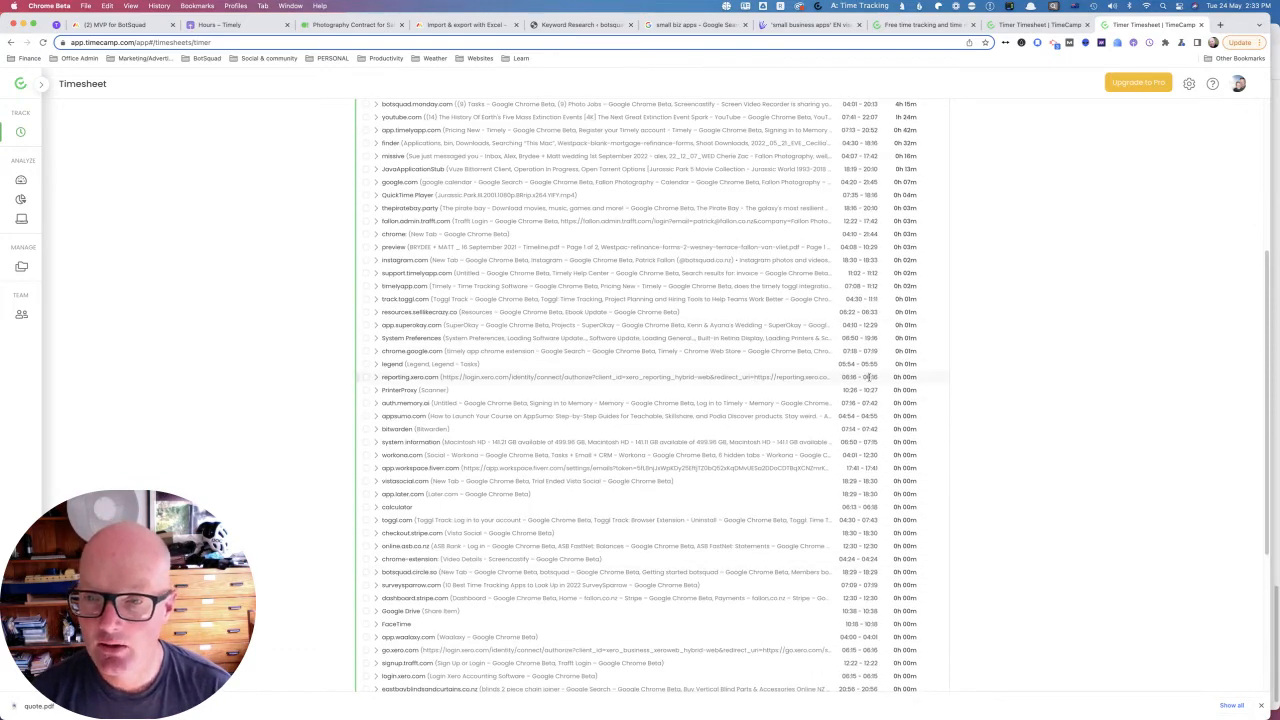
scroll(up, 3)
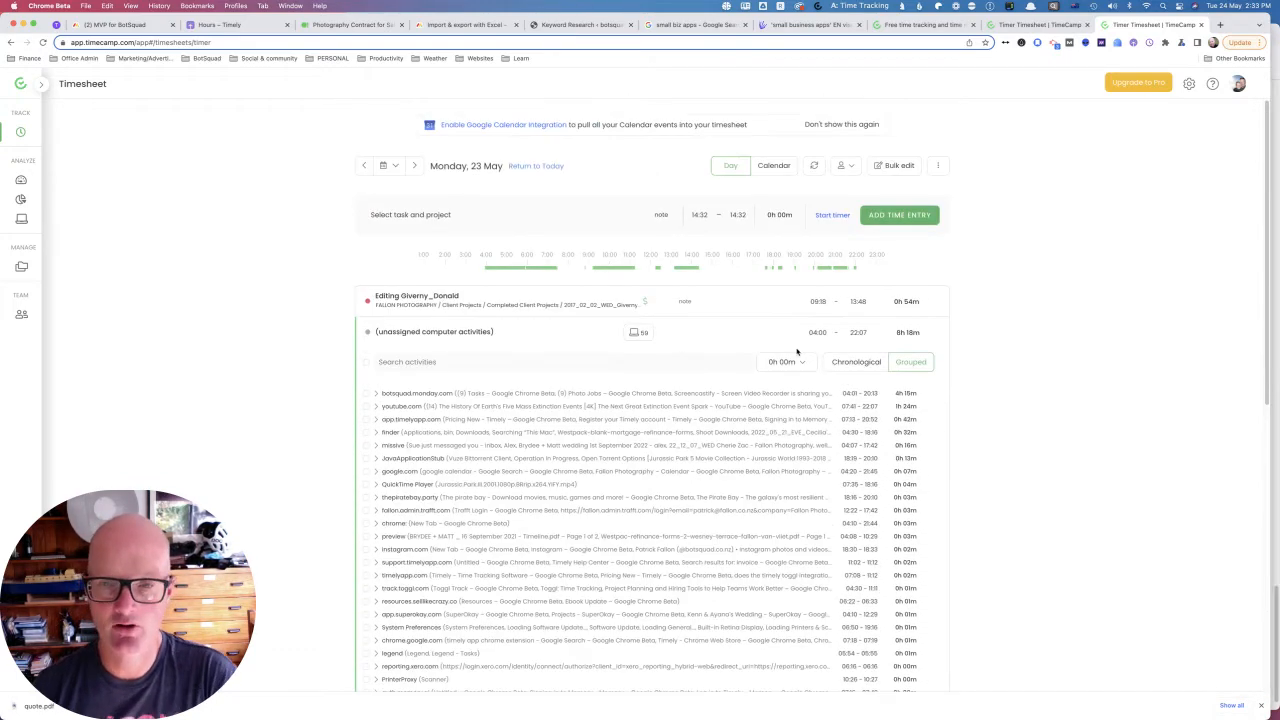
click(784, 362)
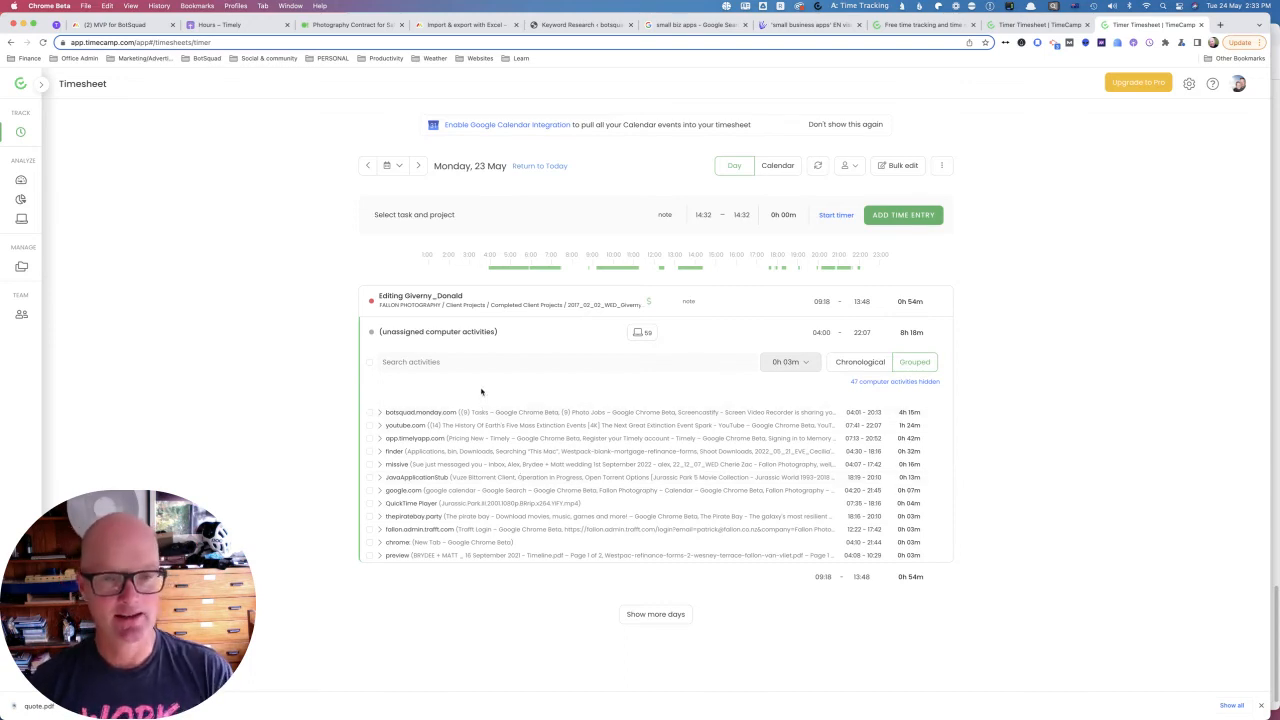
mouse_move(440, 398)
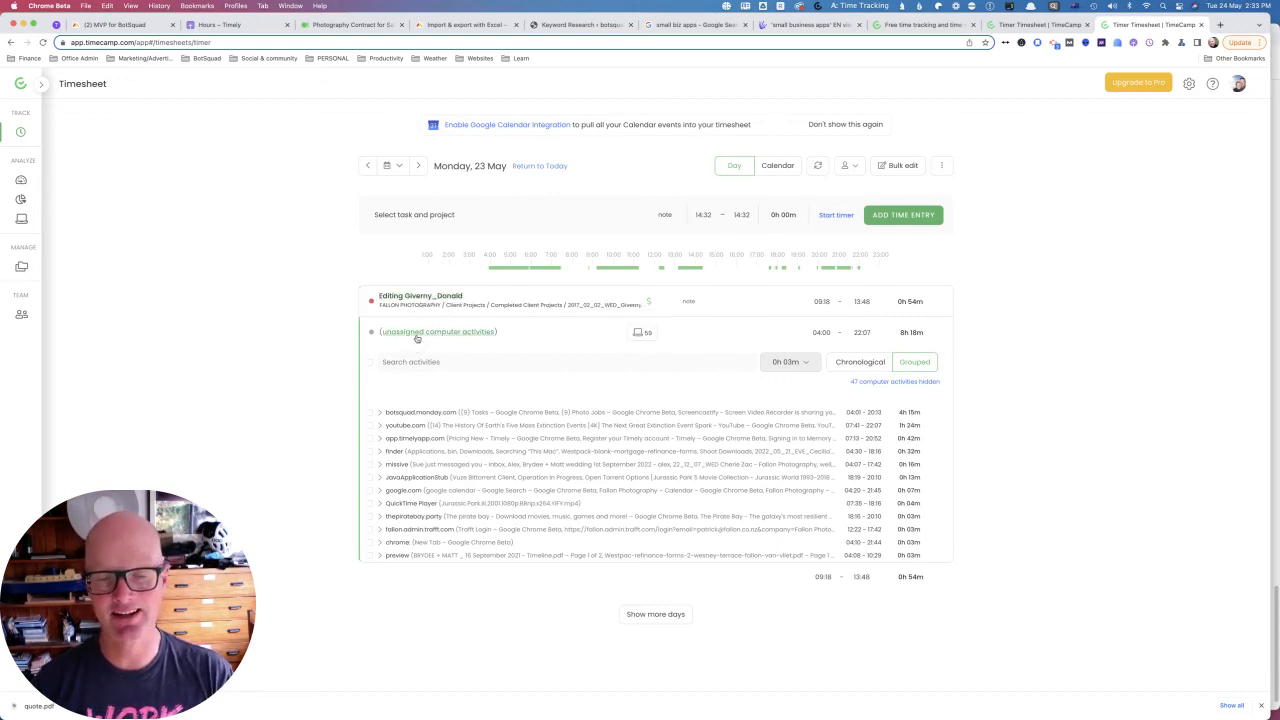
mouse_move(436, 332)
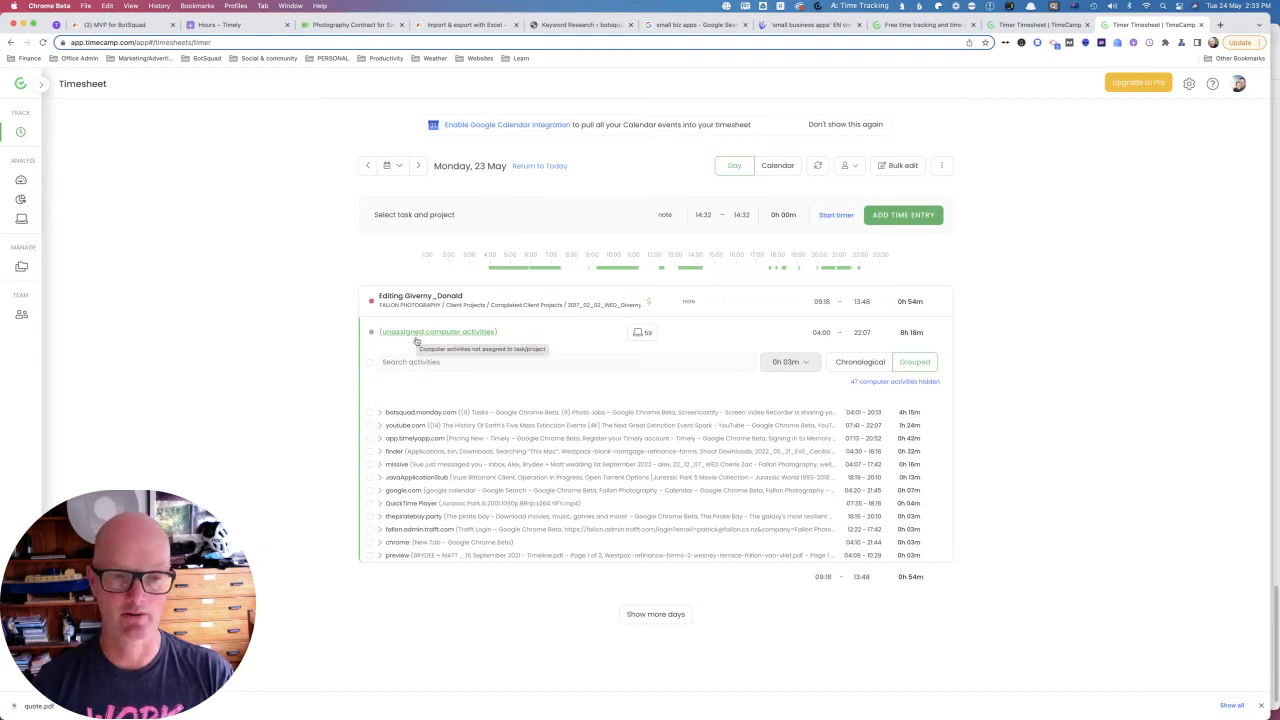
mouse_move(438, 390)
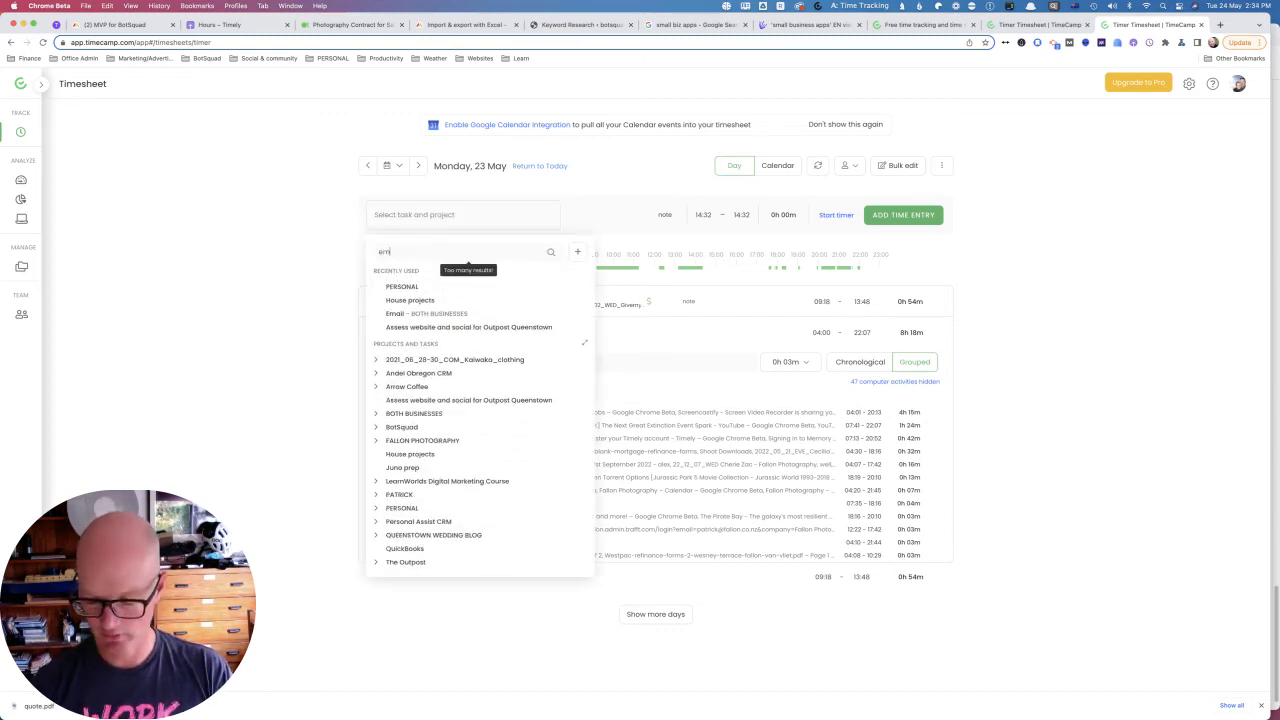
- Add an Email entry under BOTH BUSINESSES to Monday 23 May by searching 'email'
text(email)
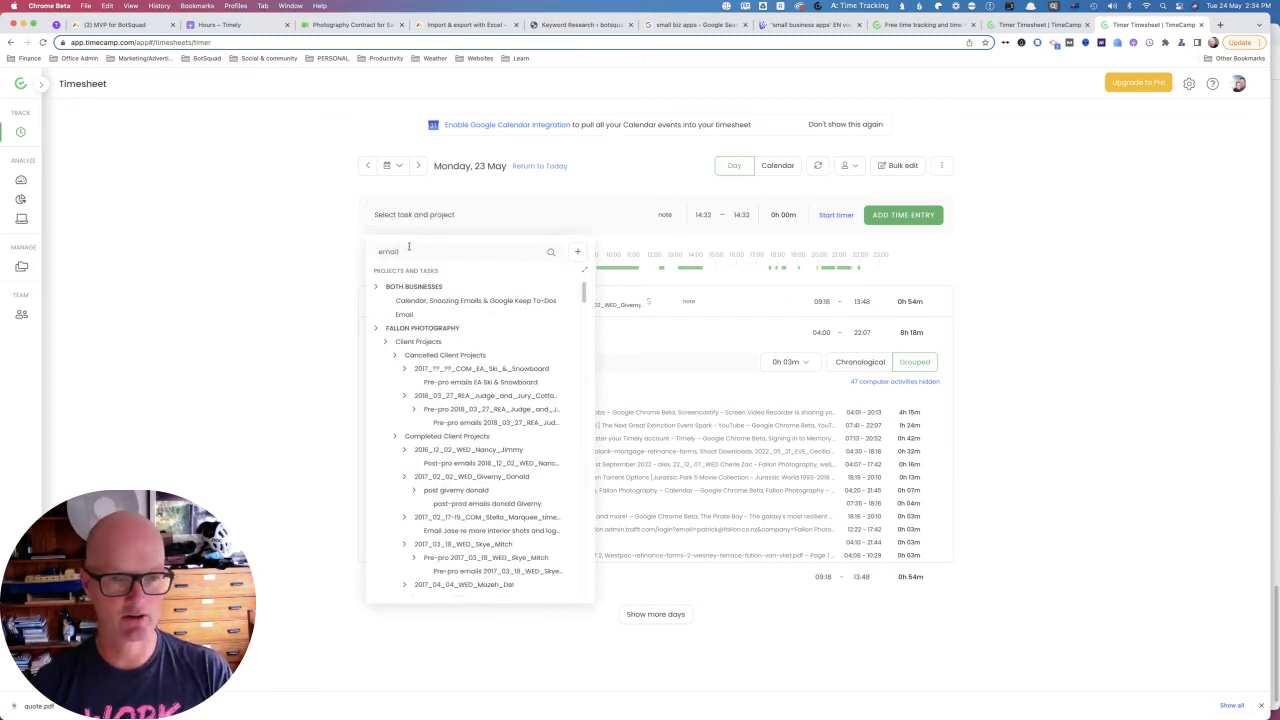
click(404, 314)
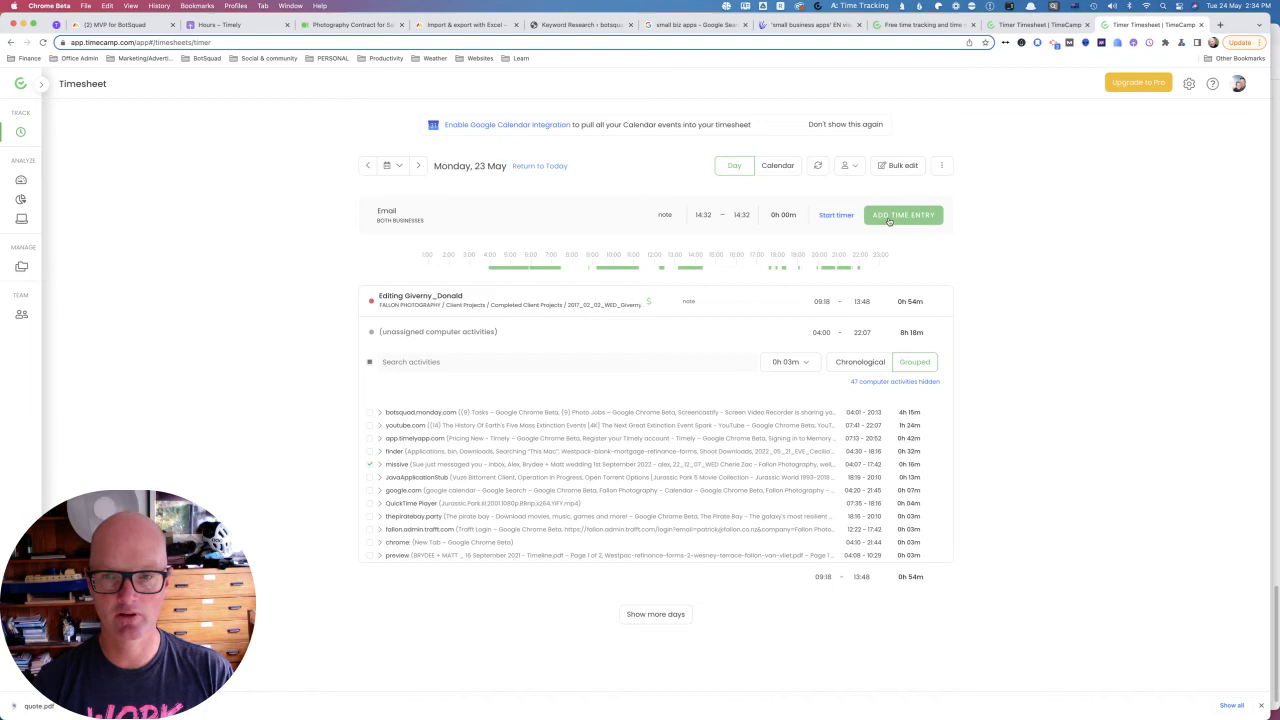
click(902, 216)
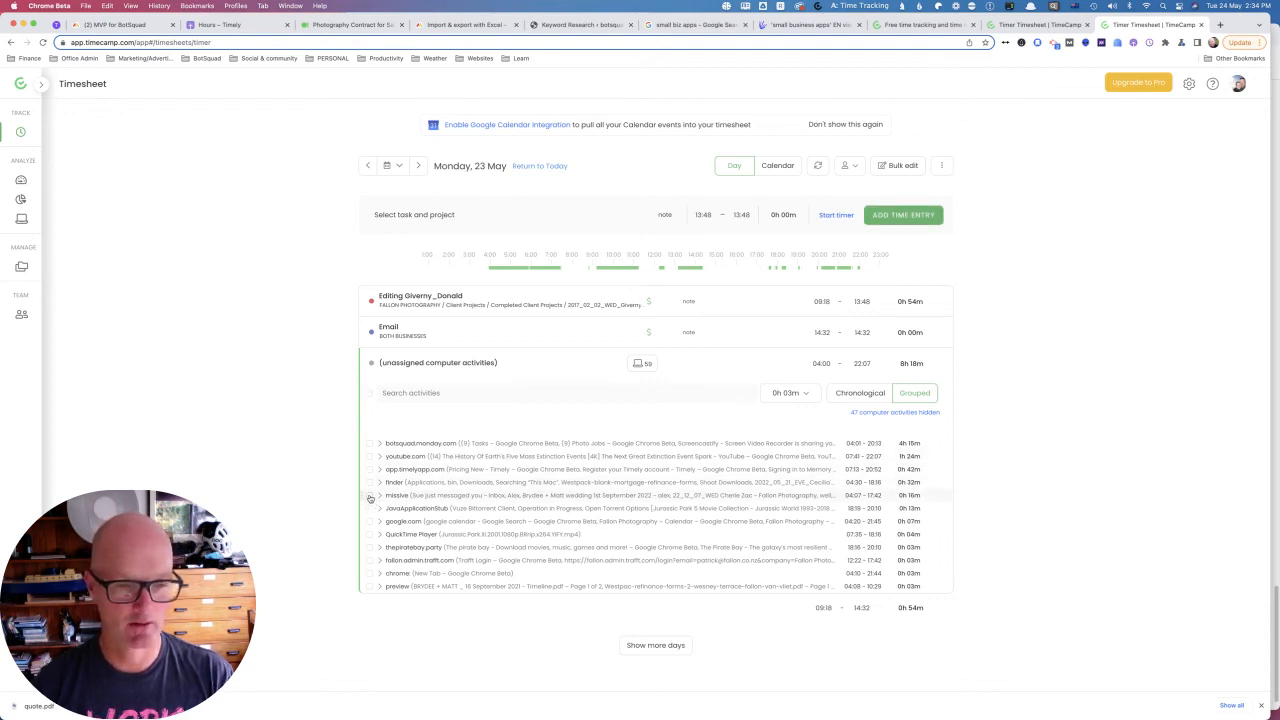
- Search unassigned activities for 'missive' and move the matches into the Email entry
click(568, 392)
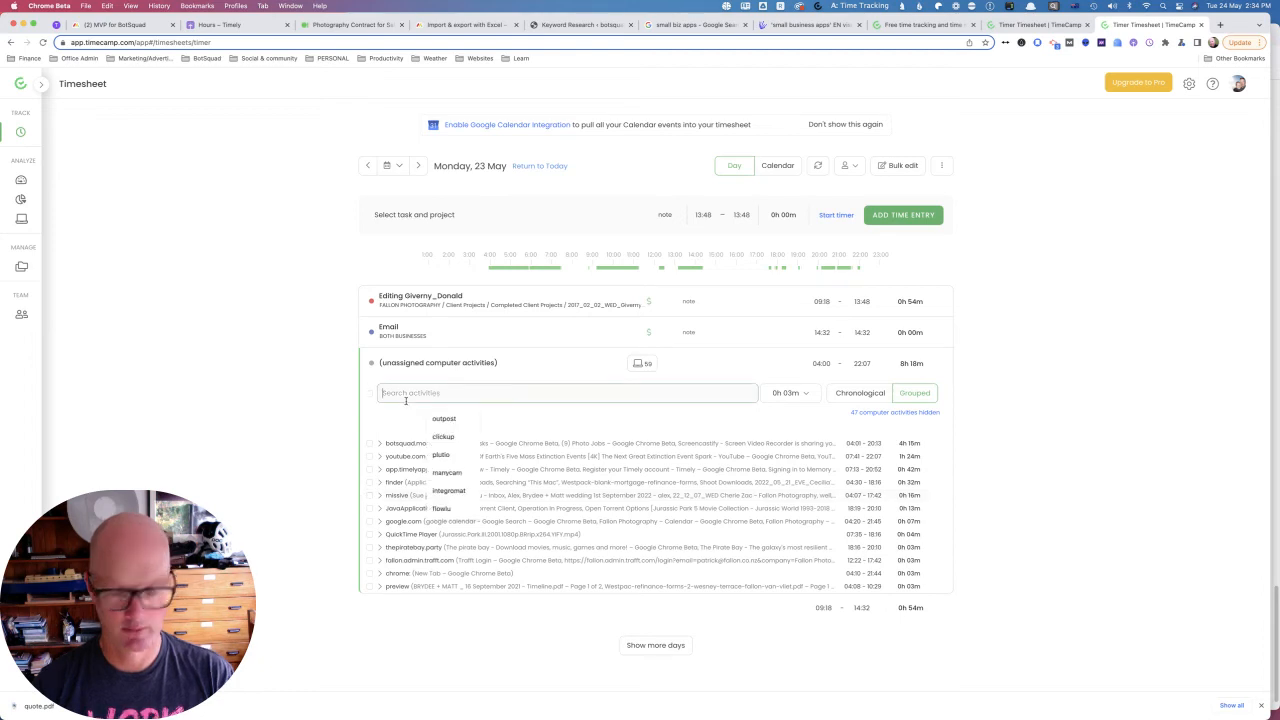
text(missive)
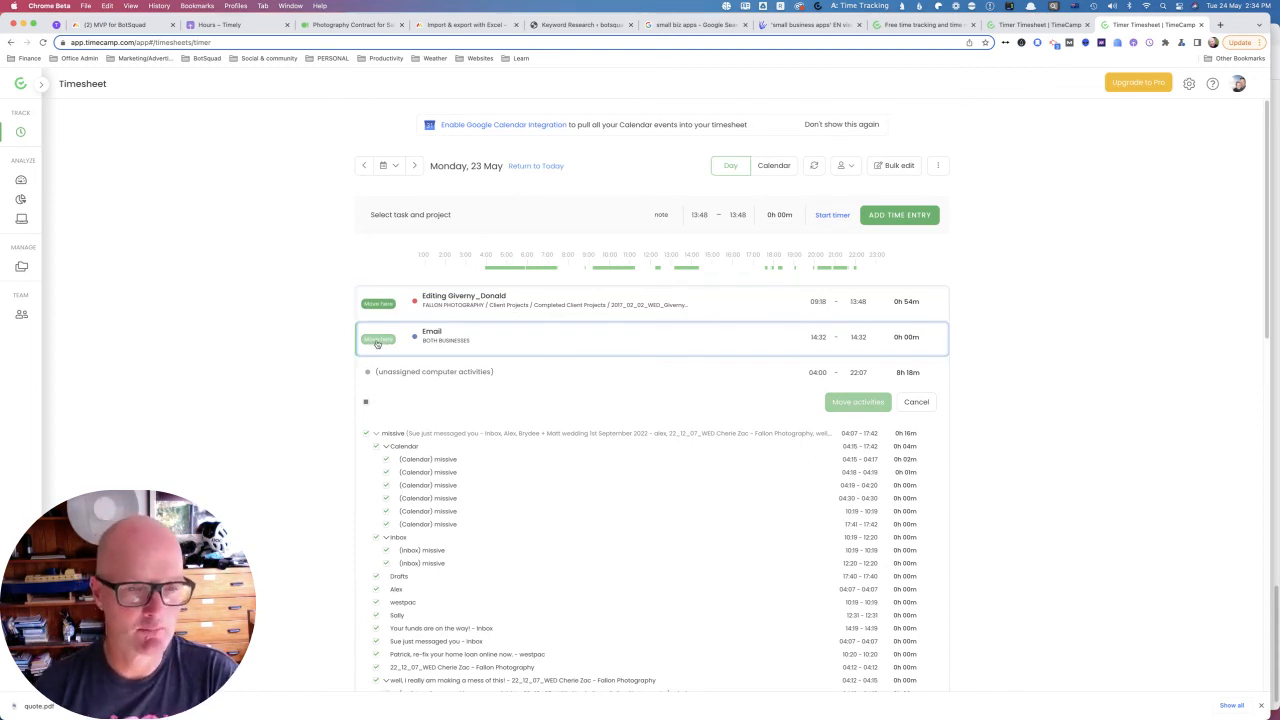
click(856, 400)
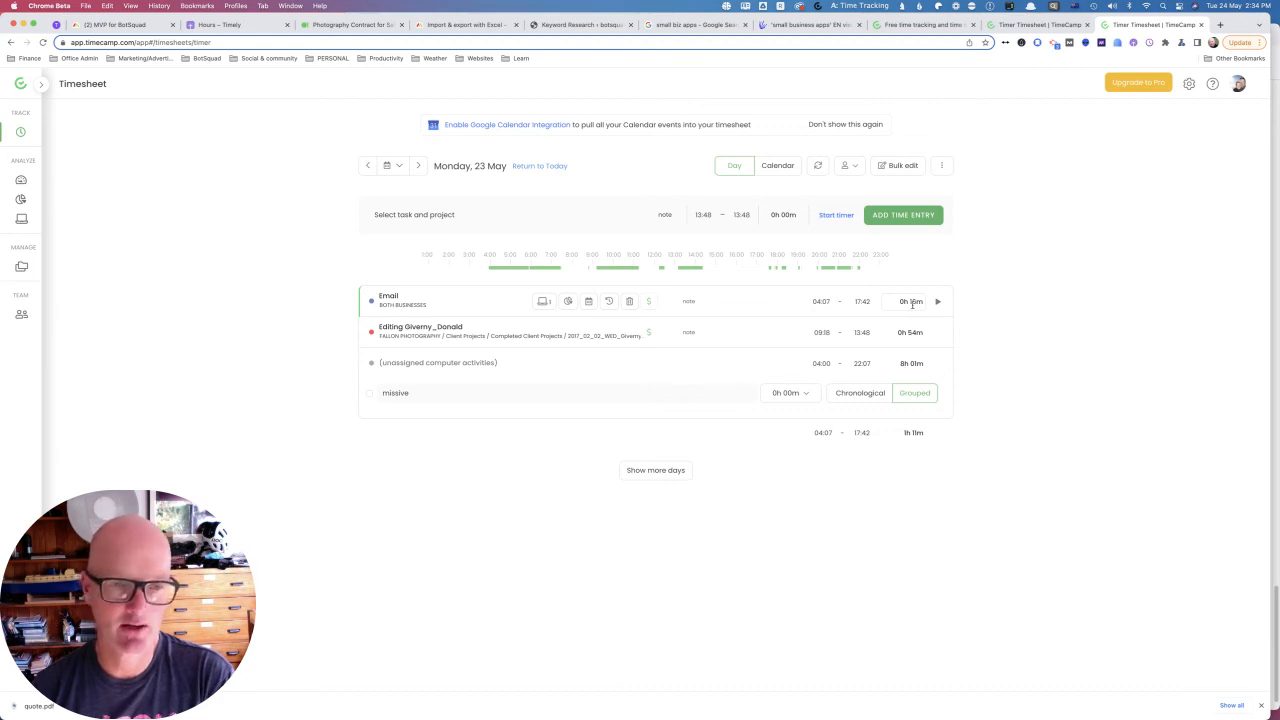
mouse_move(436, 362)
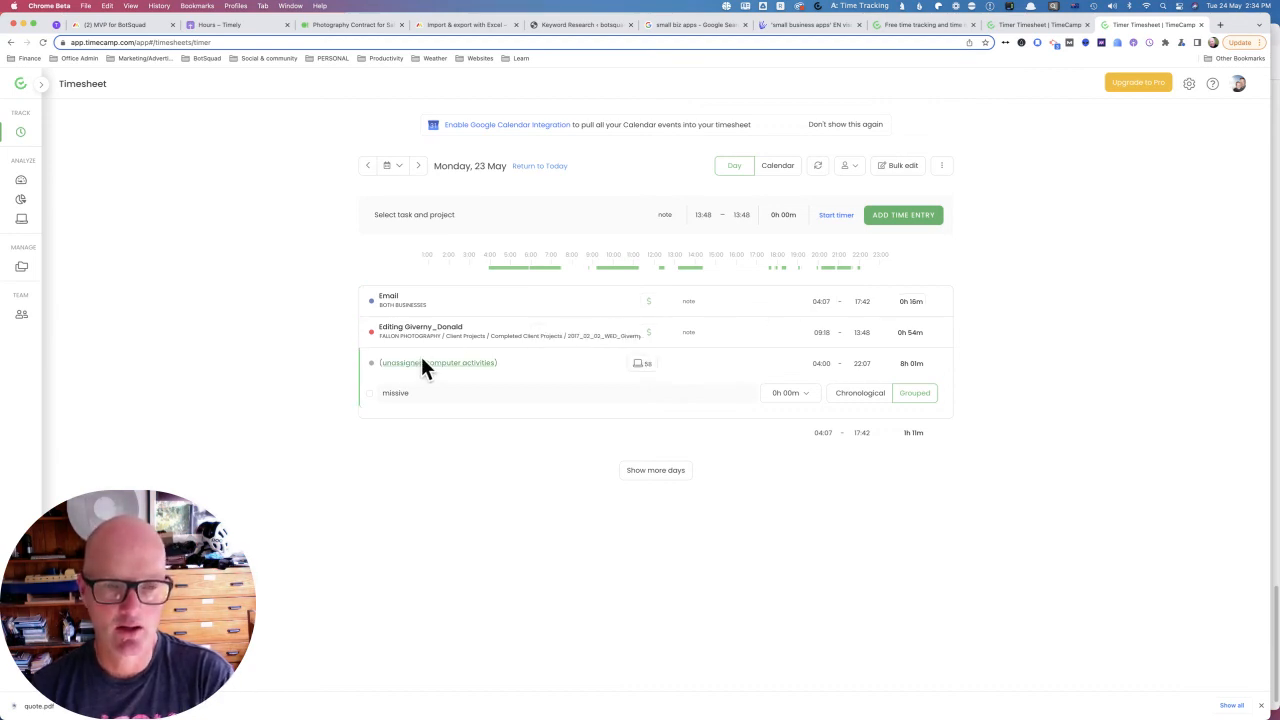
mouse_move(438, 362)
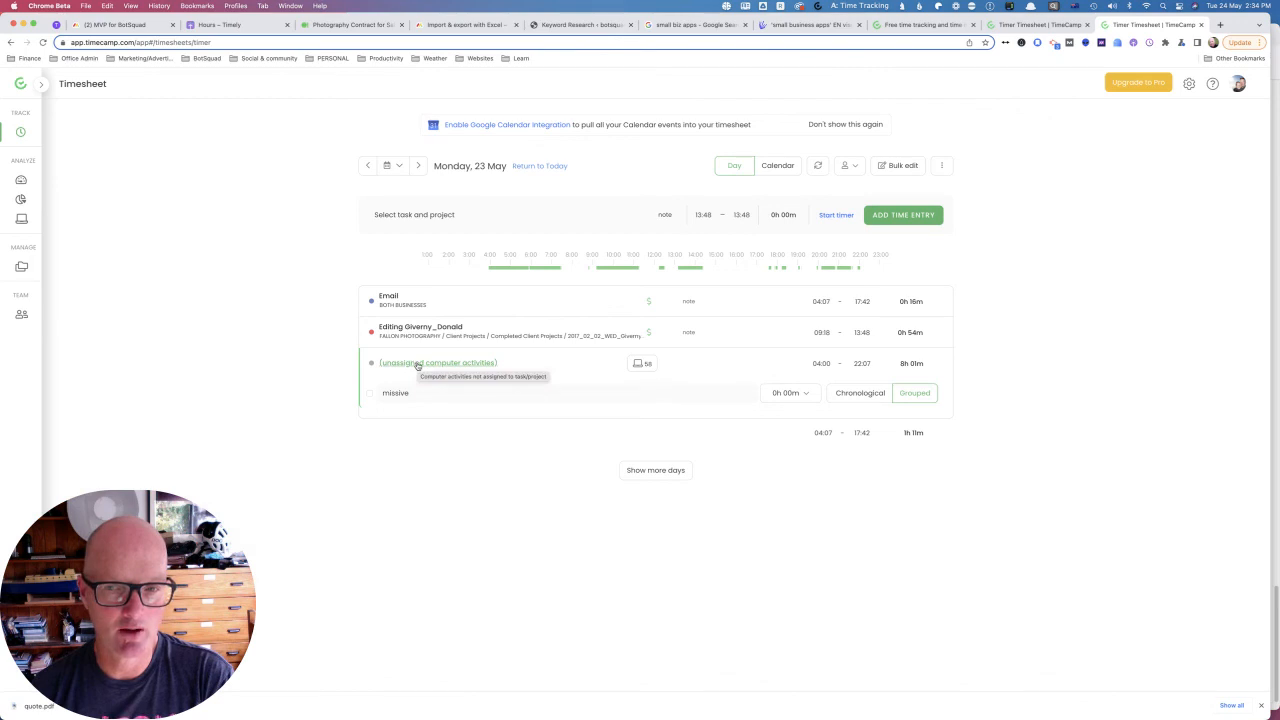